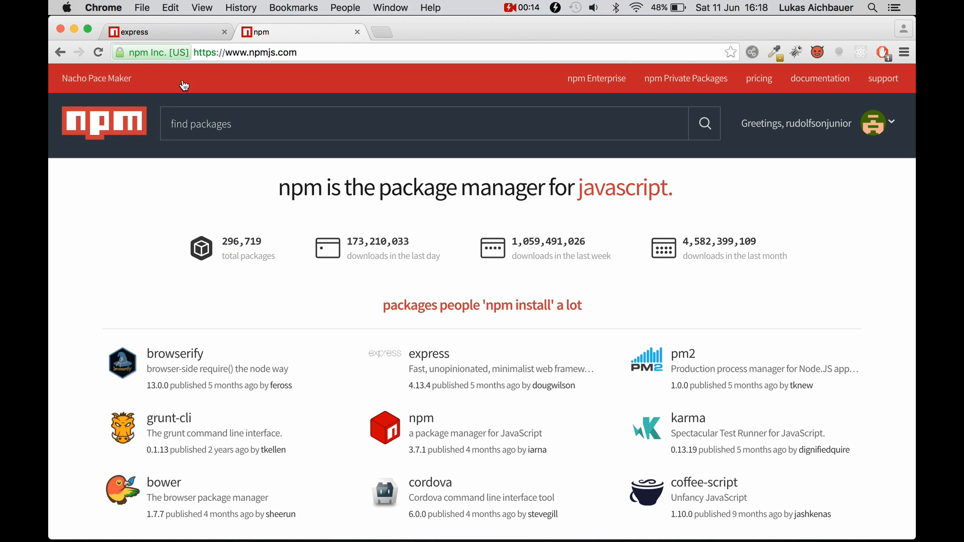
# - Go to the express package page from the popular packages list on npmjs.com
pyautogui.click(429, 353)
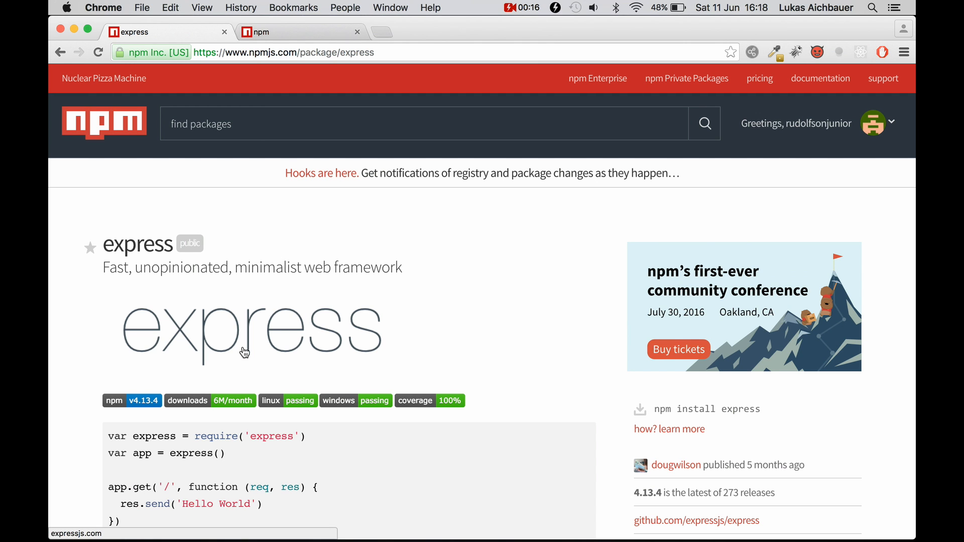
pyautogui.moveTo(449, 292)
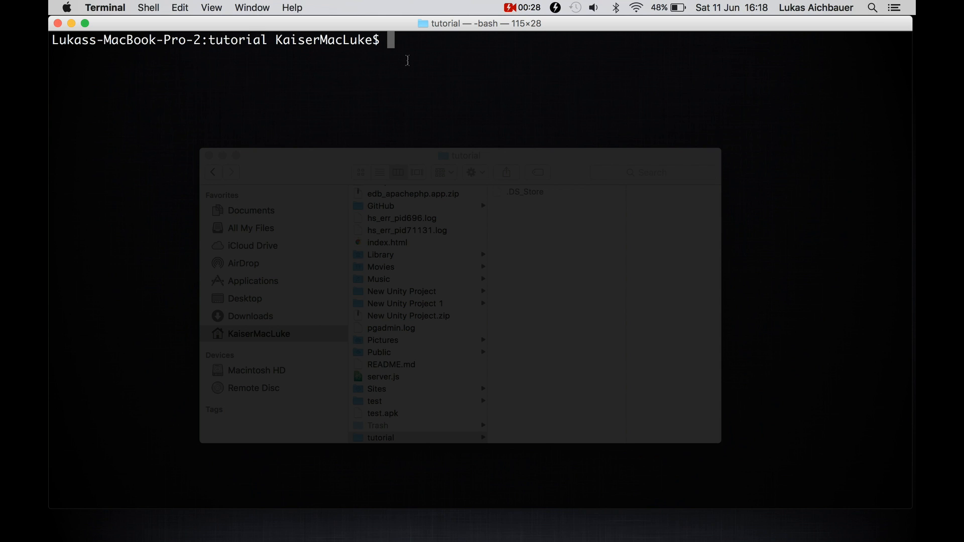
# - Create a new folder named test with mkdir
pyautogui.write('mkdir')
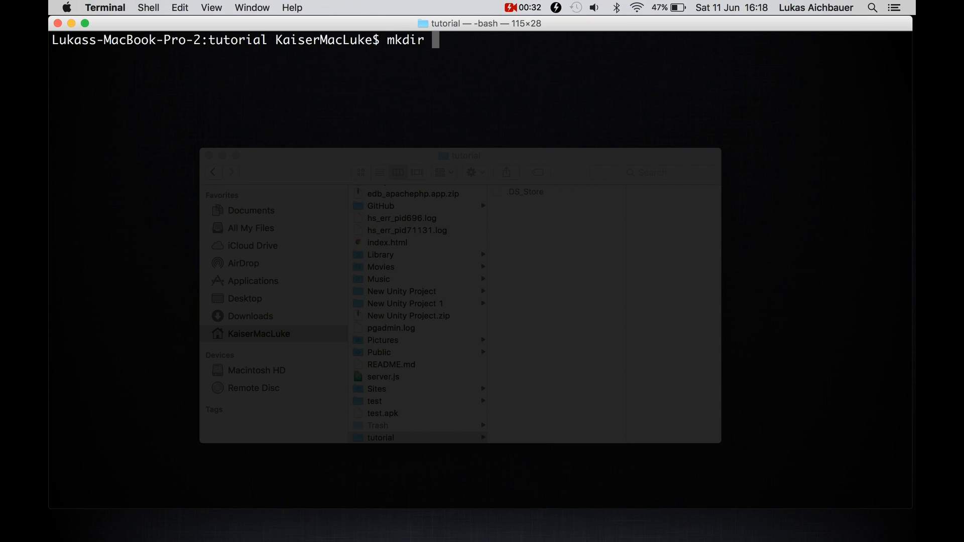
pyautogui.write('test')
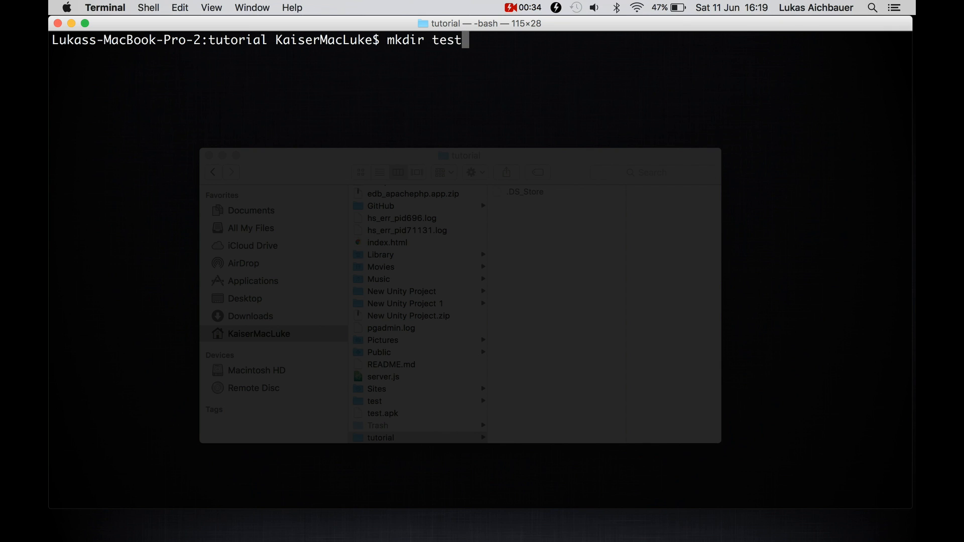
pyautogui.press('Return')
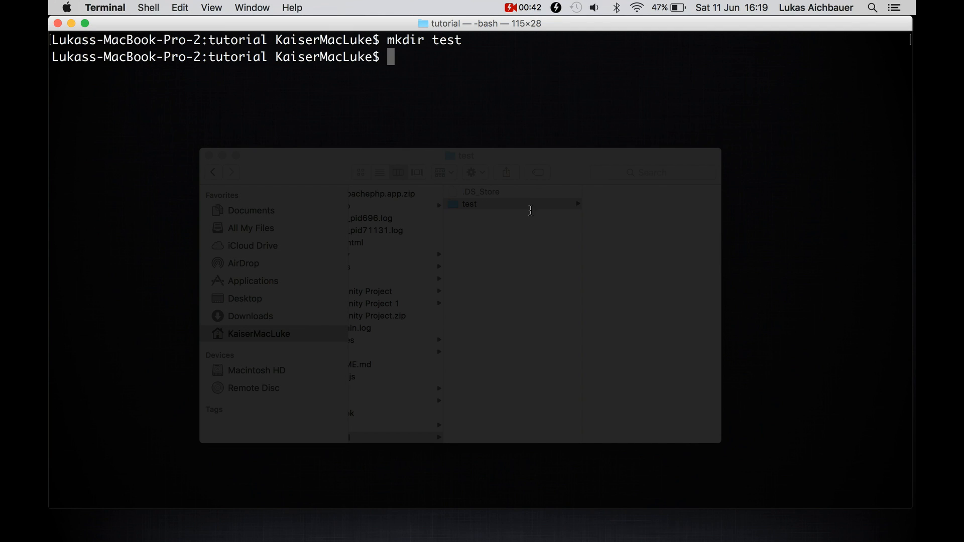
# - Move into the test folder with cd and ready the npm init command
pyautogui.write('cd')
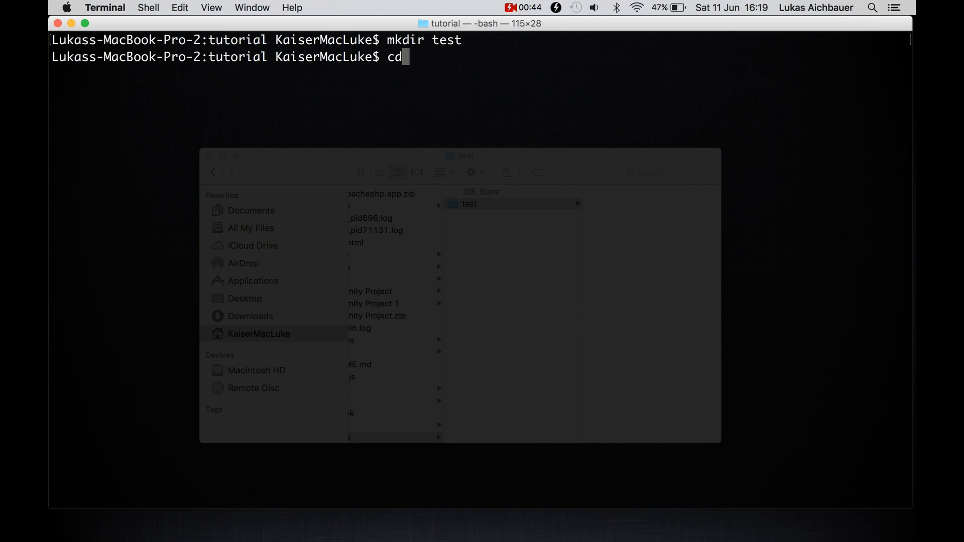
pyautogui.write('test')
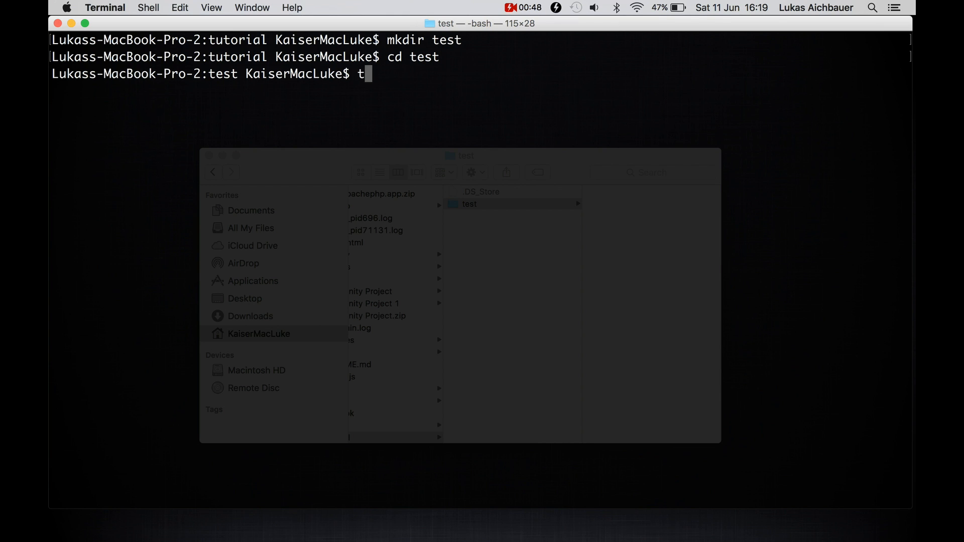
pyautogui.write('o')
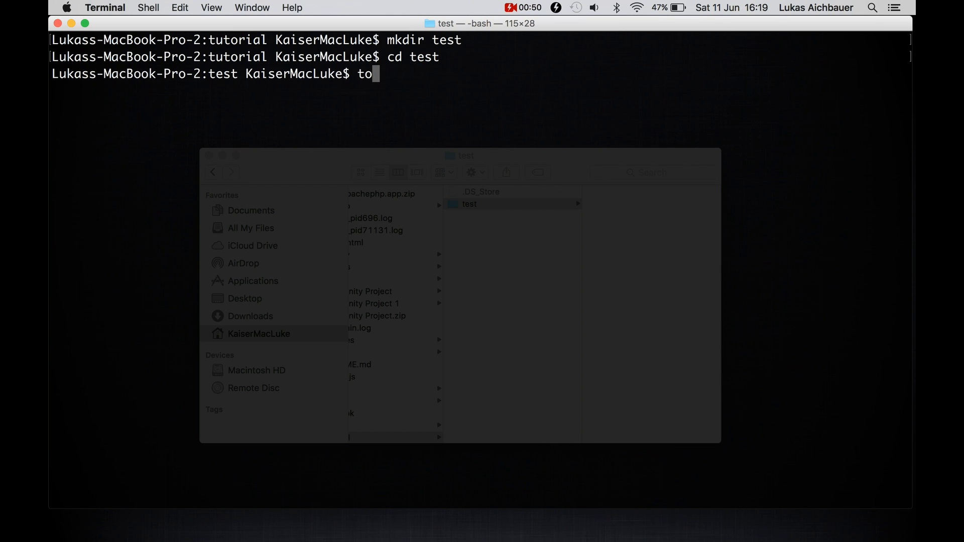
pyautogui.write('npm')
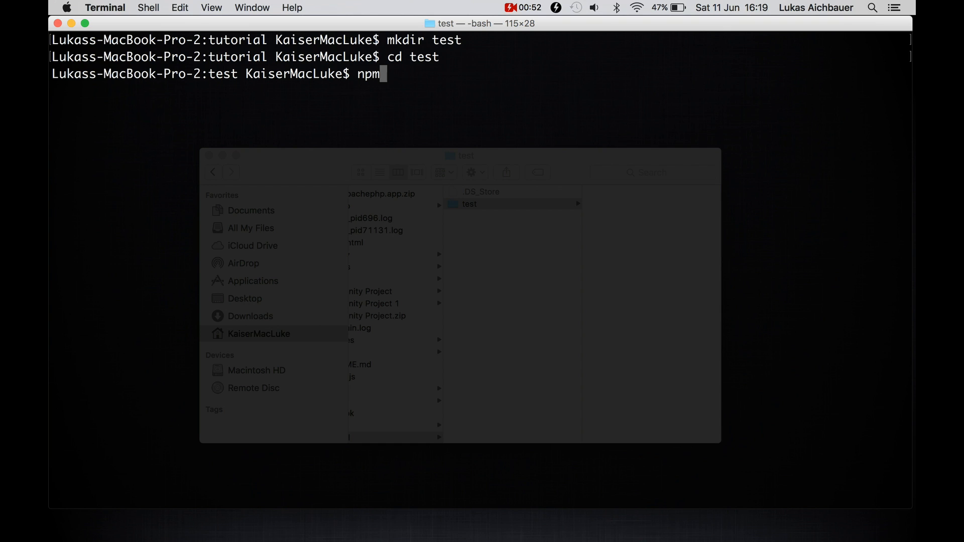
pyautogui.write('init')
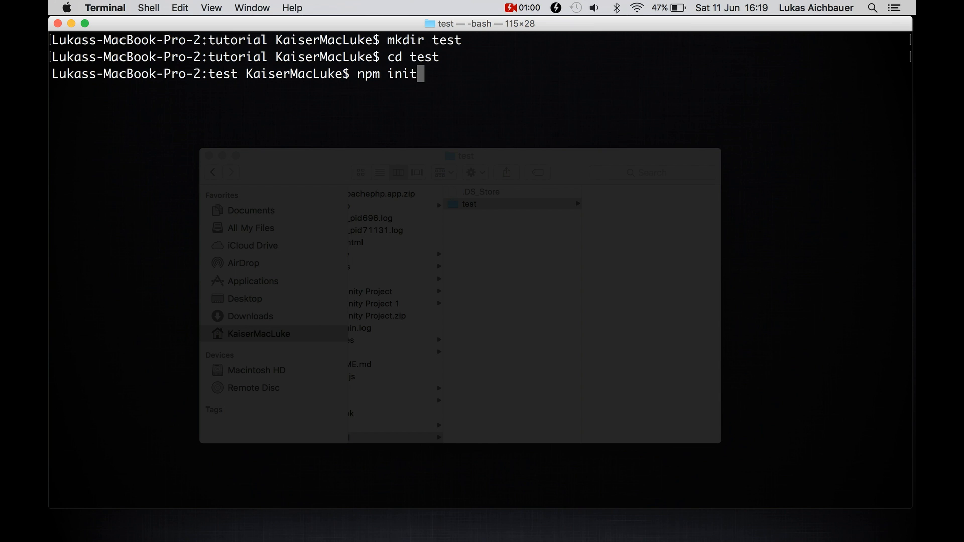
# - Run npm init accepting every default so package.json is written
pyautogui.press('Return')
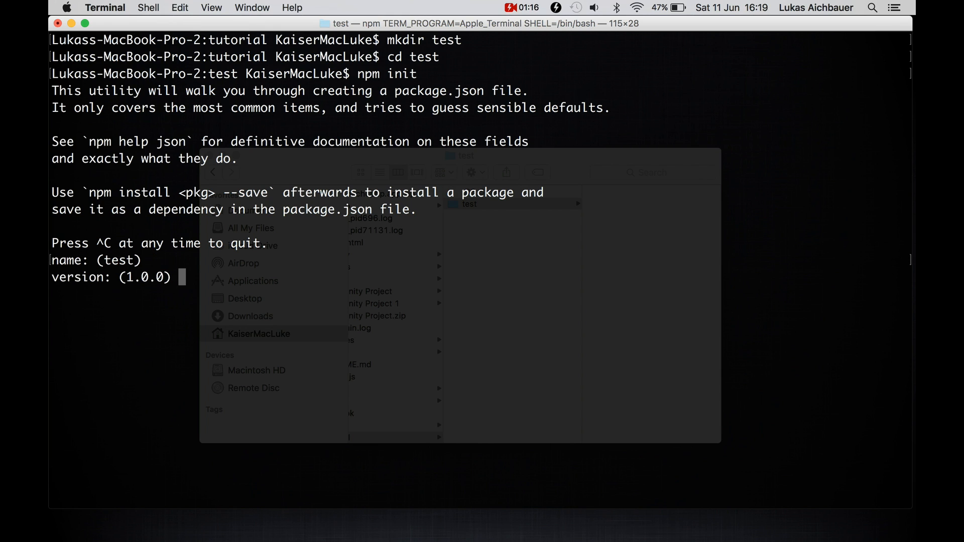
pyautogui.press('Return')
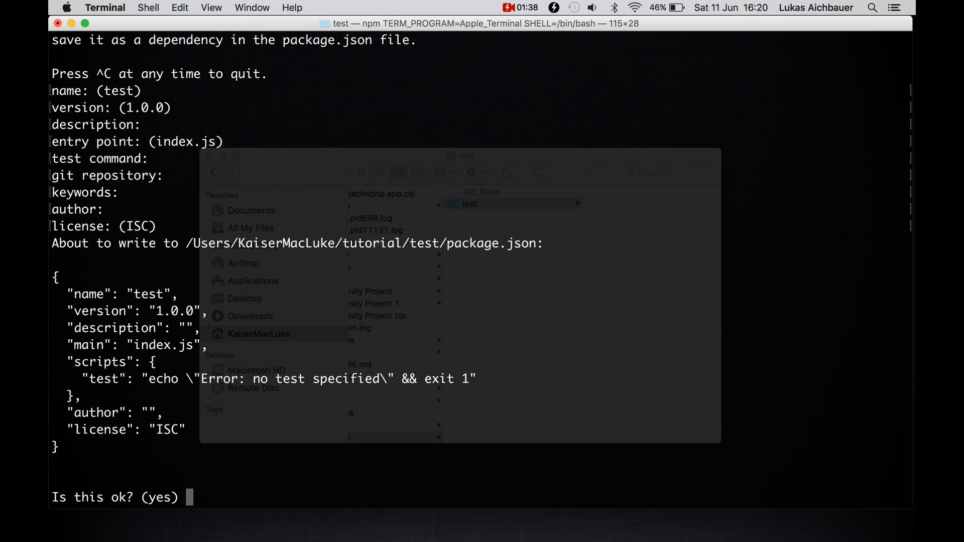
pyautogui.press('Return')
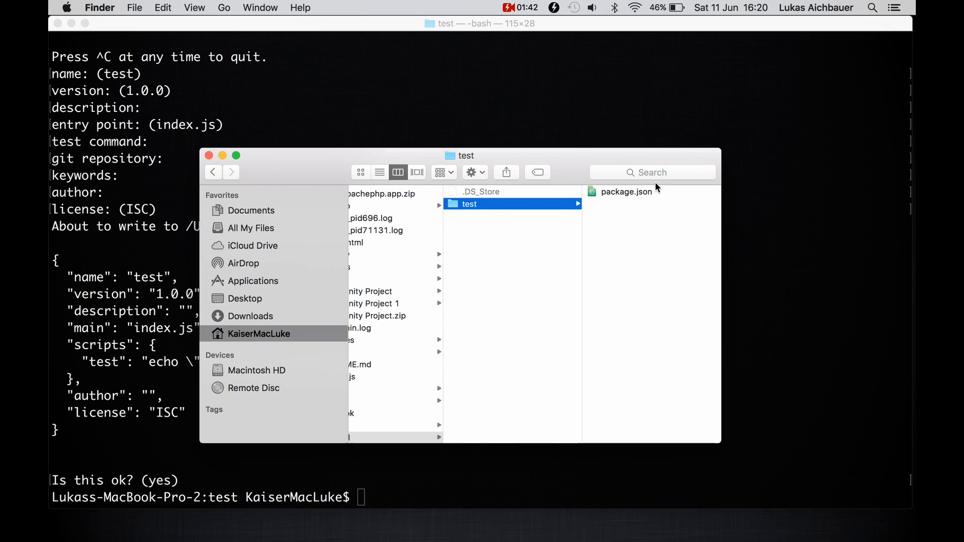
# - Preview package.json in the test folder in Finder
pyautogui.click(626, 191)
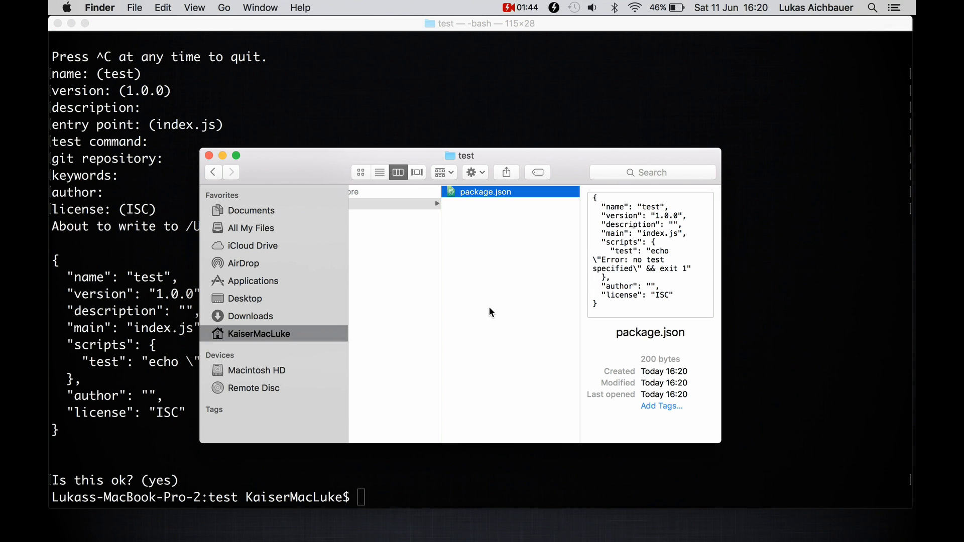
pyautogui.moveTo(507, 193)
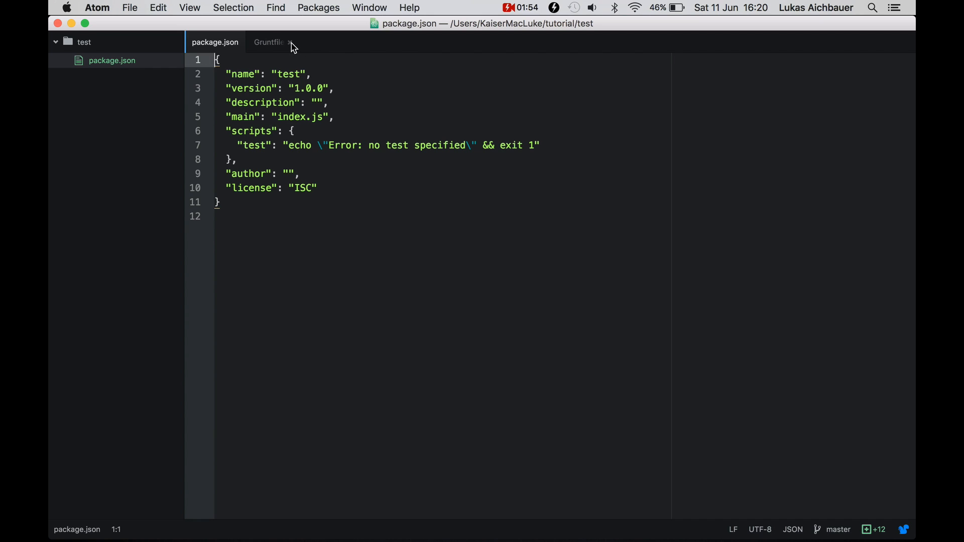
# - Leave only package.json open in Atom and look over its default fields
pyautogui.click(289, 42)
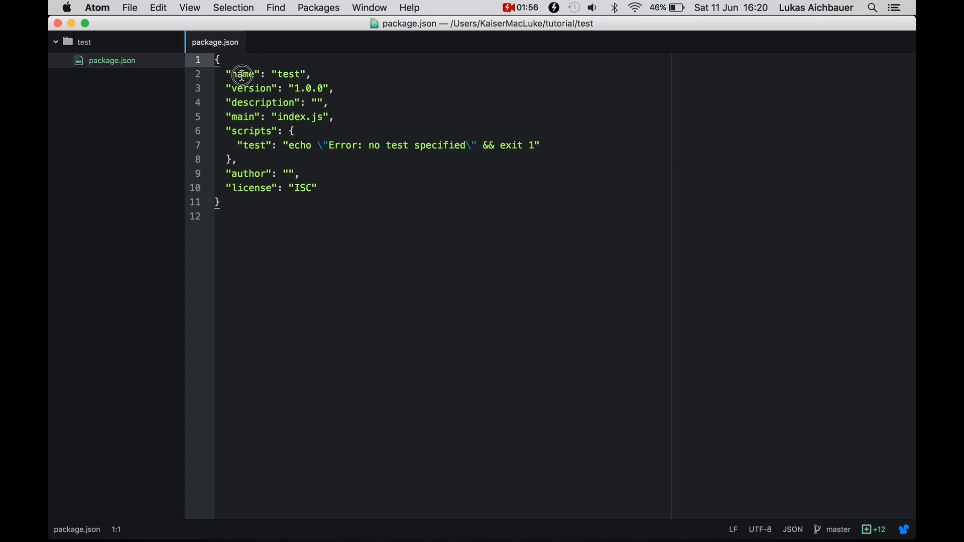
pyautogui.click(254, 117)
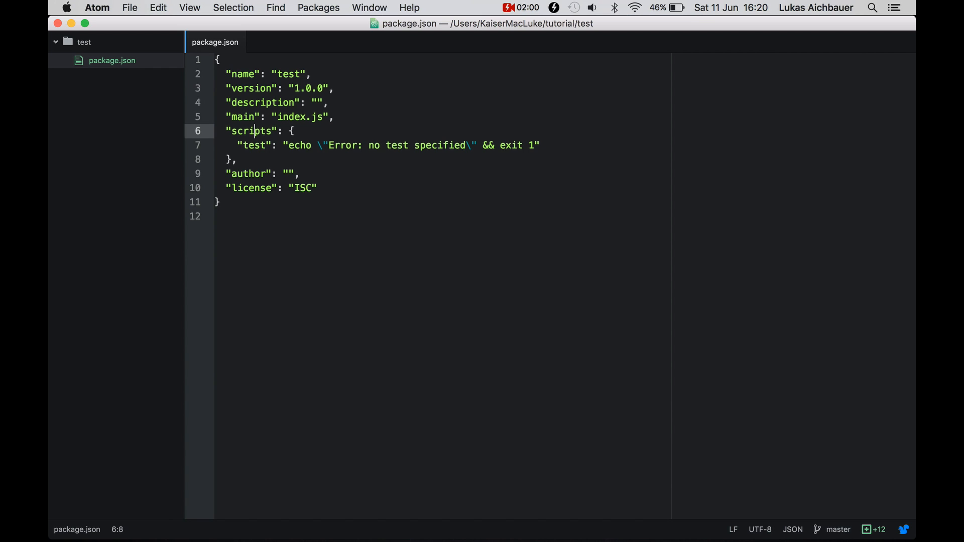
pyautogui.click(254, 187)
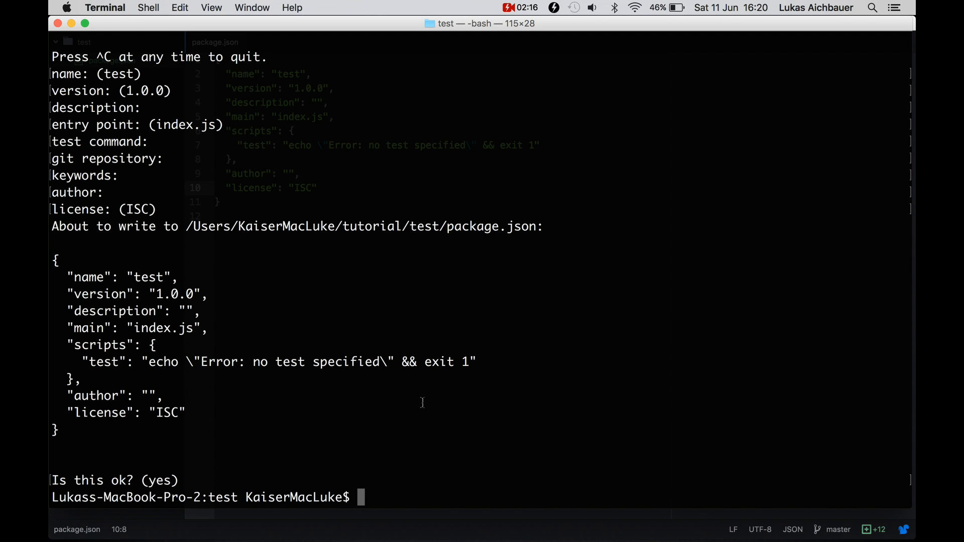
# - Run npm install express to add it and its dependency tree to node_modules
pyautogui.write('npm is')
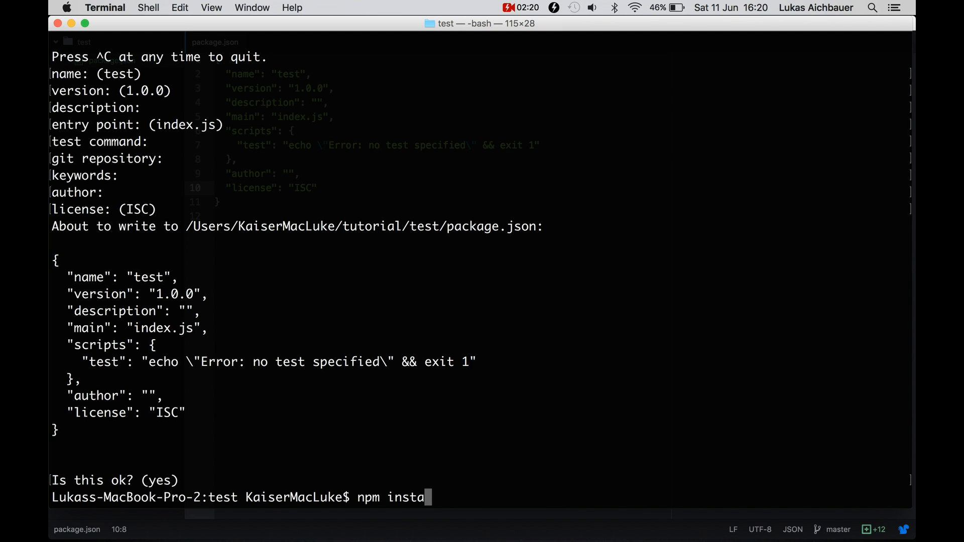
pyautogui.write('ll exprs')
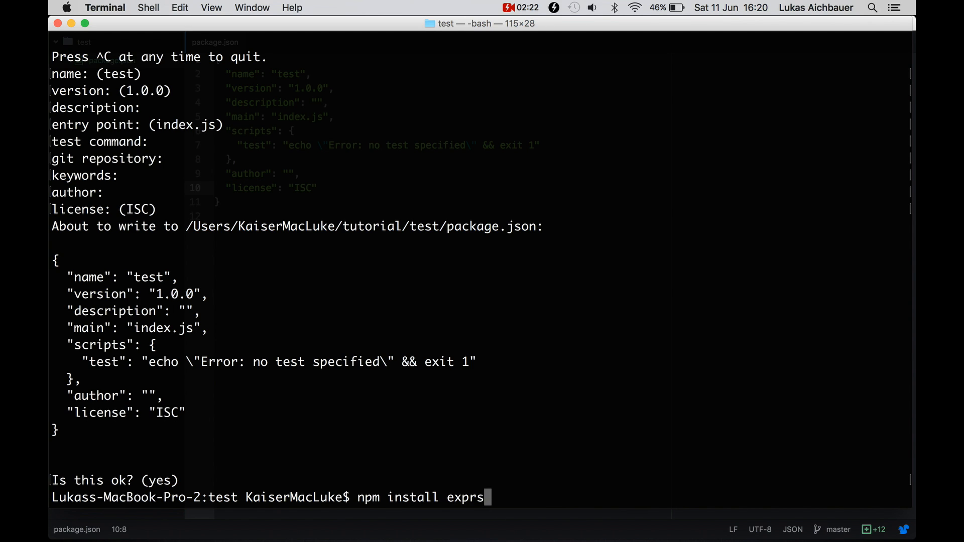
pyautogui.write('ess')
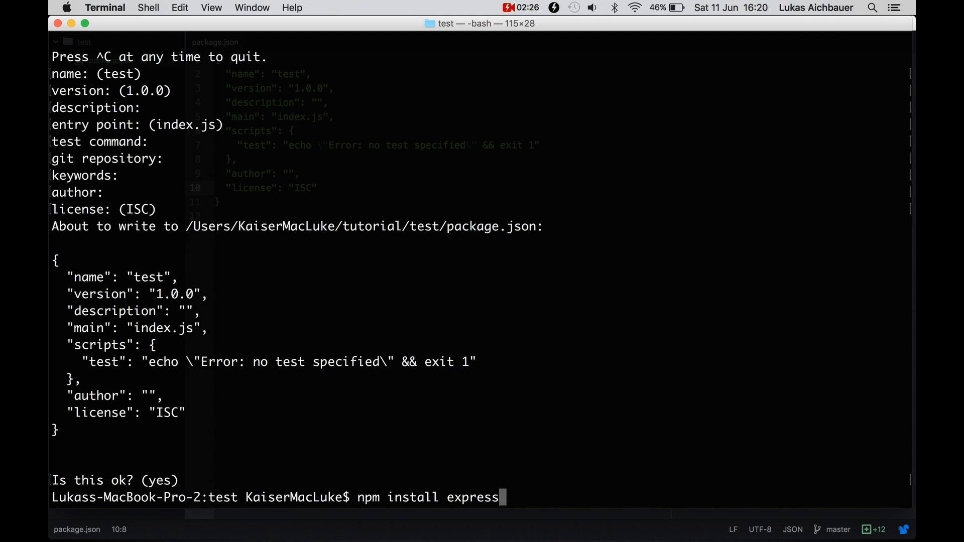
pyautogui.write('--sa')
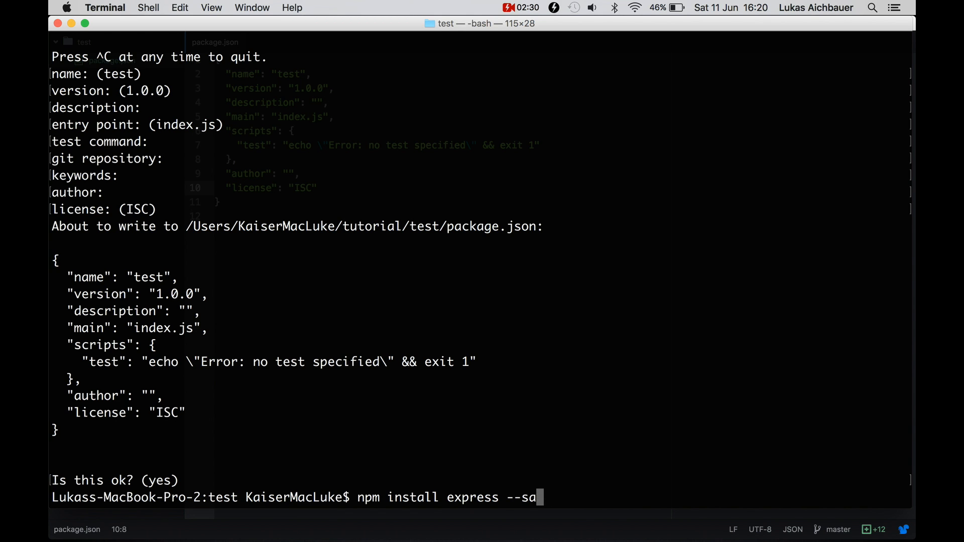
pyautogui.press('Backspace')
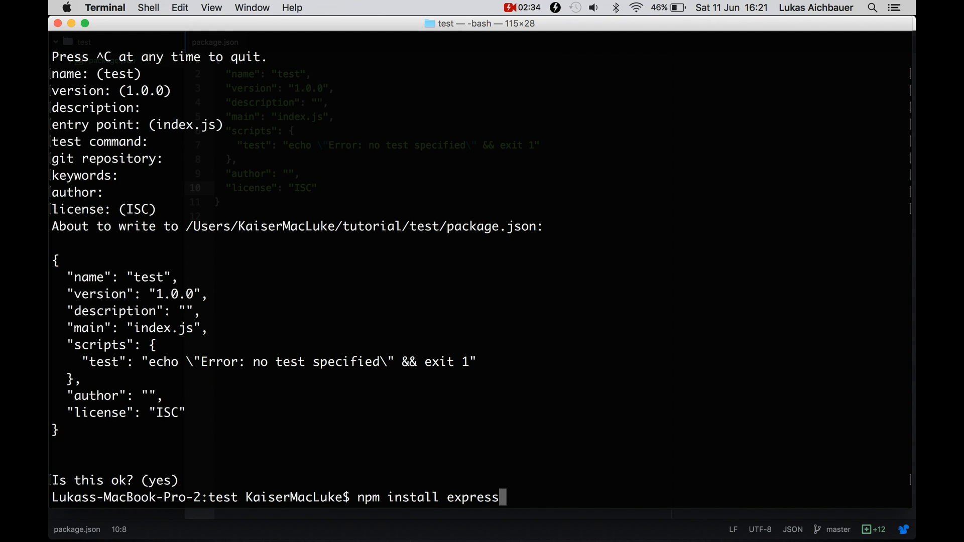
pyautogui.press('Return')
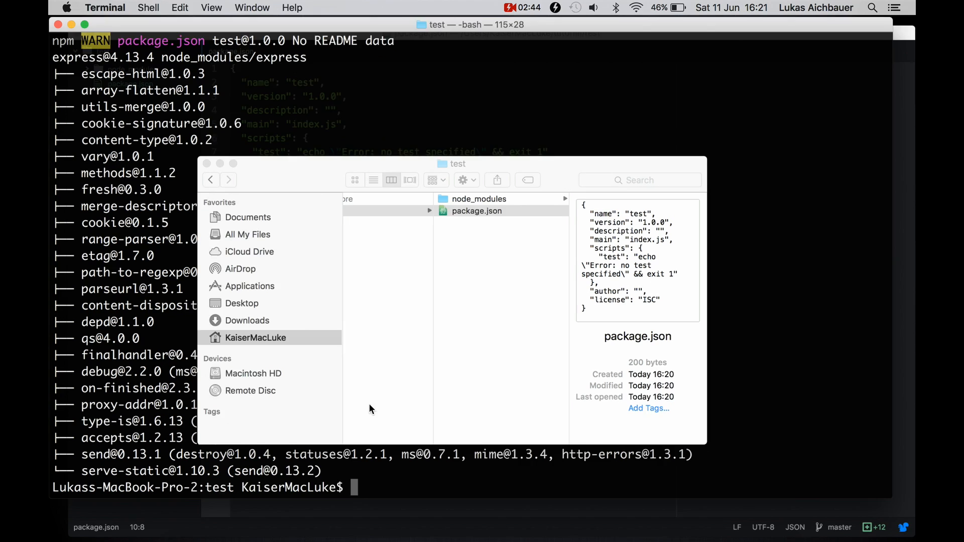
# - Browse into node_modules in Finder and select the express folder
pyautogui.click(476, 209)
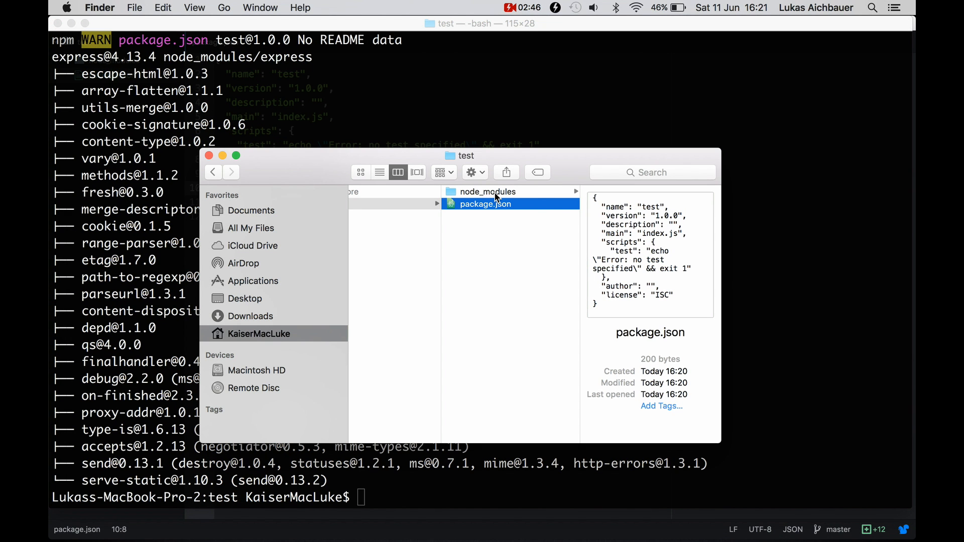
pyautogui.click(487, 191)
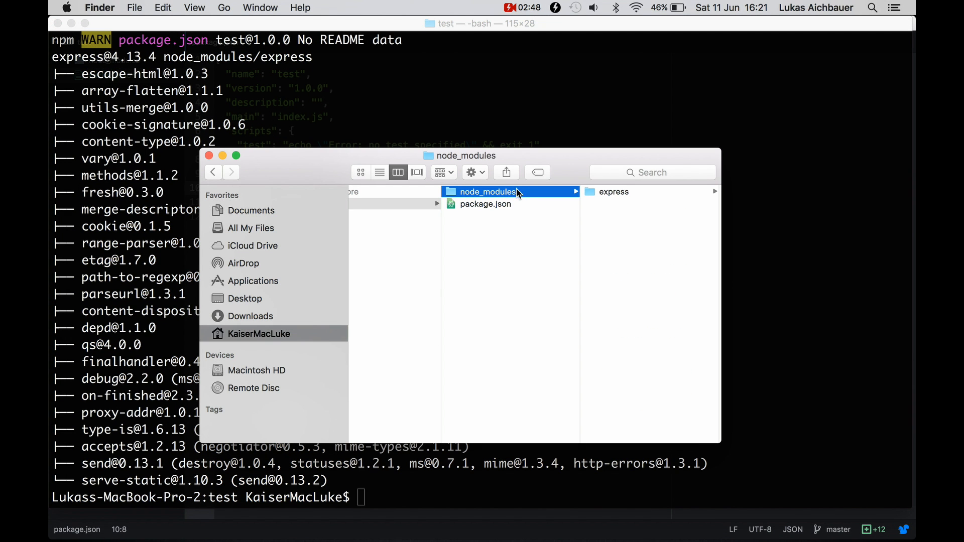
pyautogui.moveTo(614, 196)
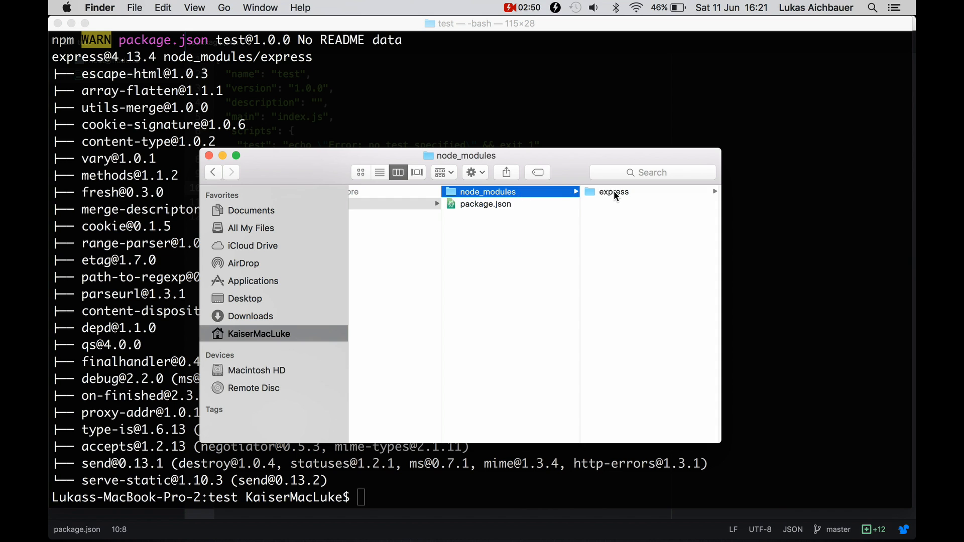
pyautogui.click(613, 191)
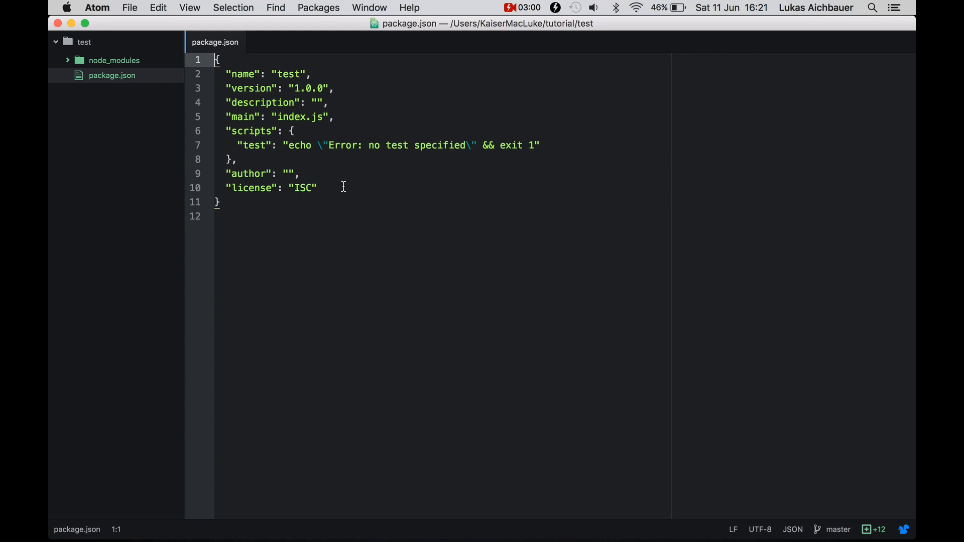
pyautogui.click(318, 188)
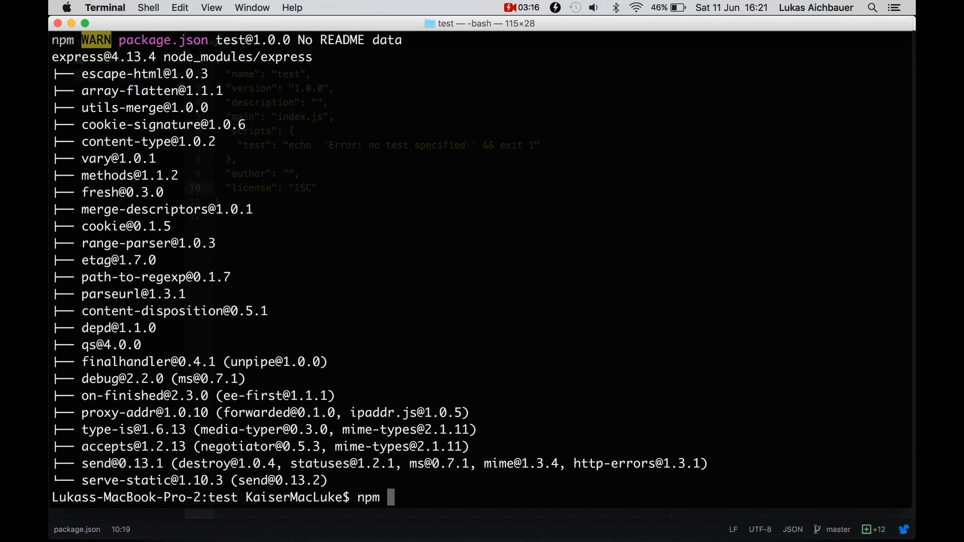
# - Remove express from the project with npm uninstall
pyautogui.write('unin')
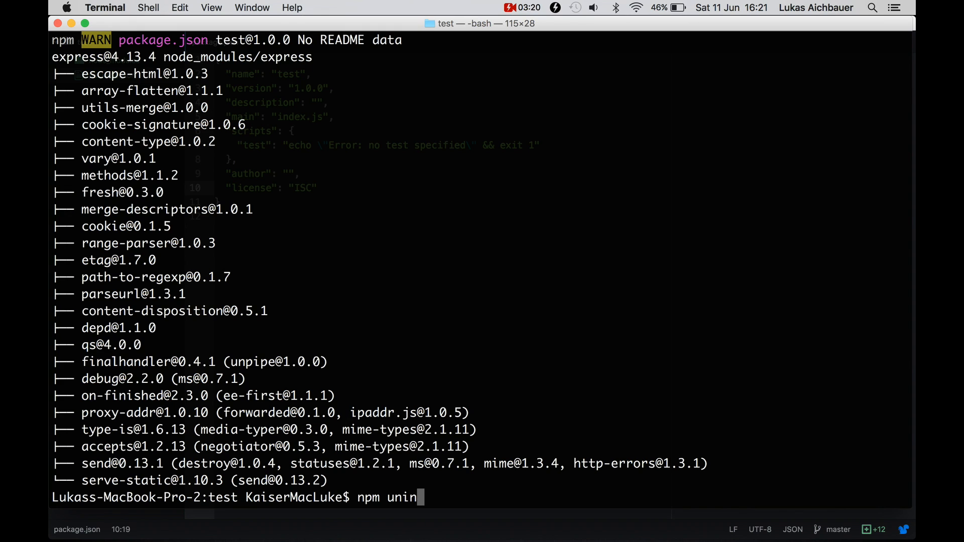
pyautogui.write('stall')
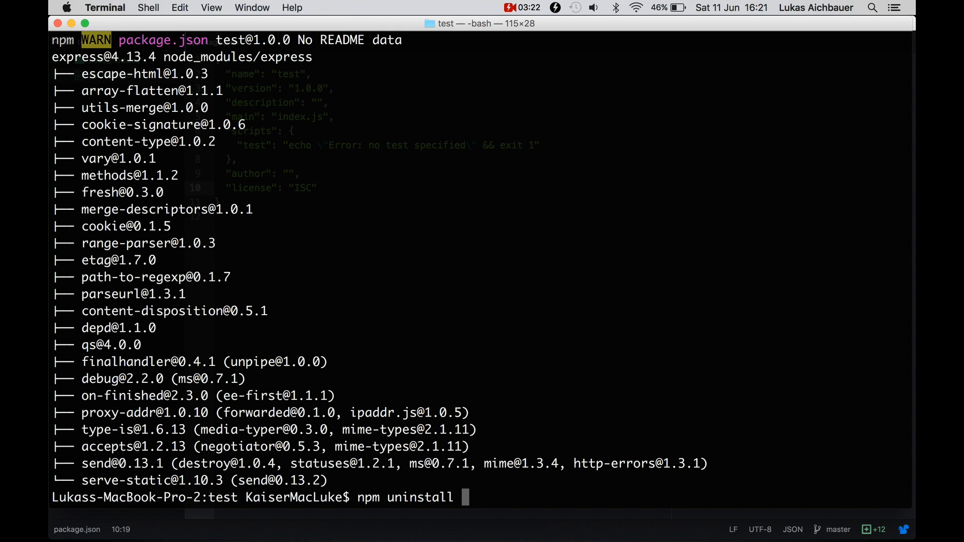
pyautogui.write('exp')
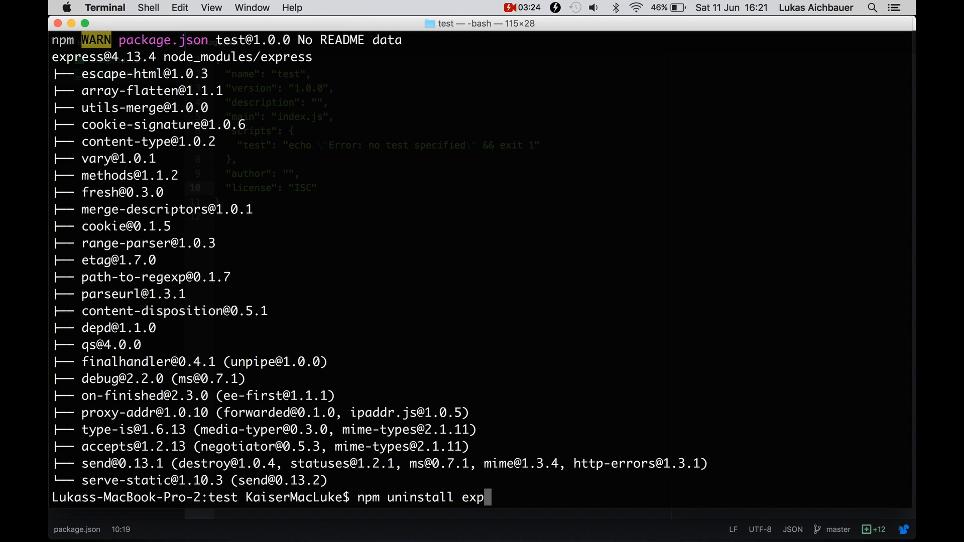
pyautogui.press('Return')
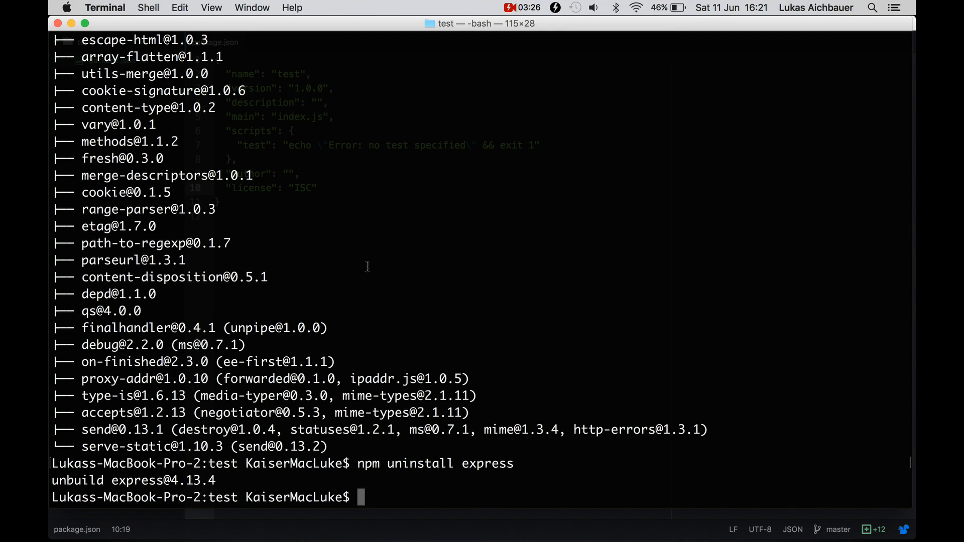
pyautogui.moveTo(396, 364)
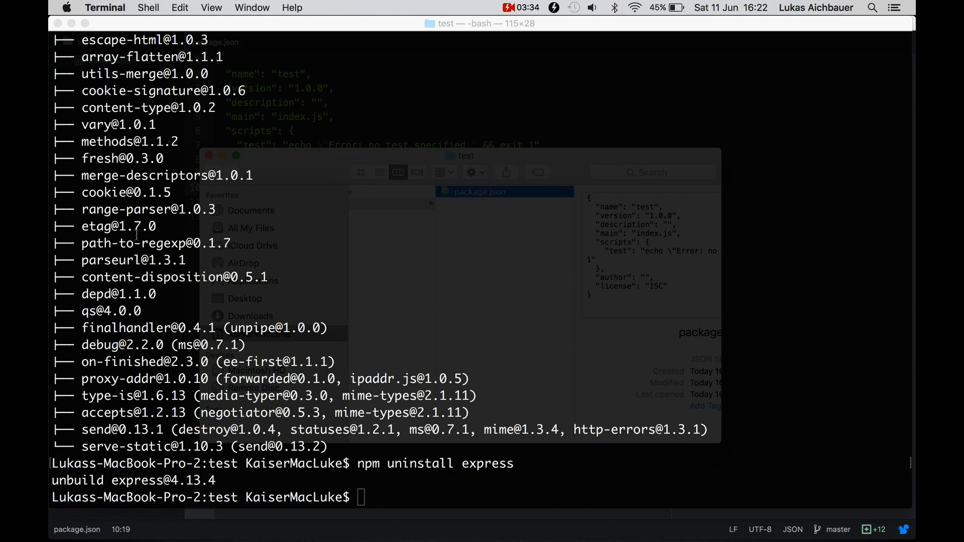
# - Reinstall express with the save flag so package.json lists it as a dependency
pyautogui.write('npm install express')
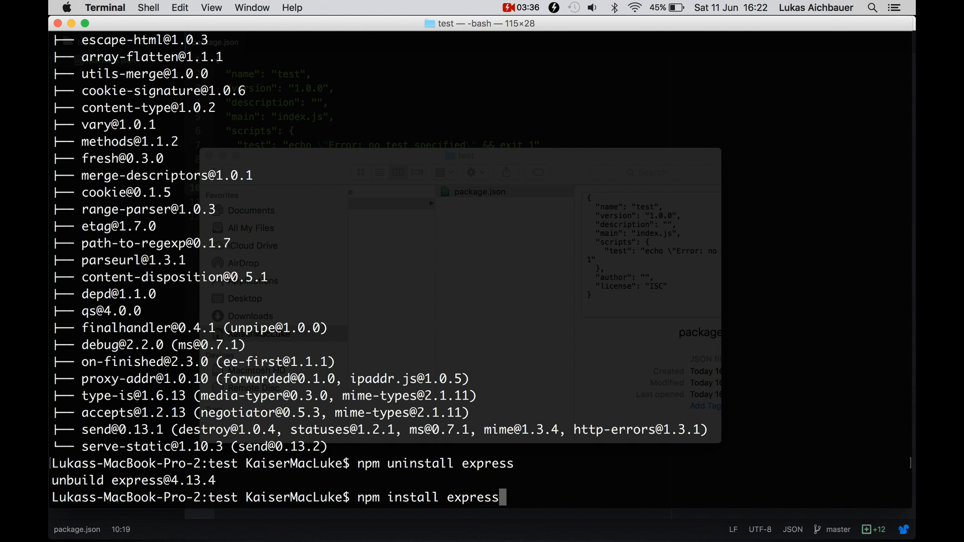
pyautogui.write('-')
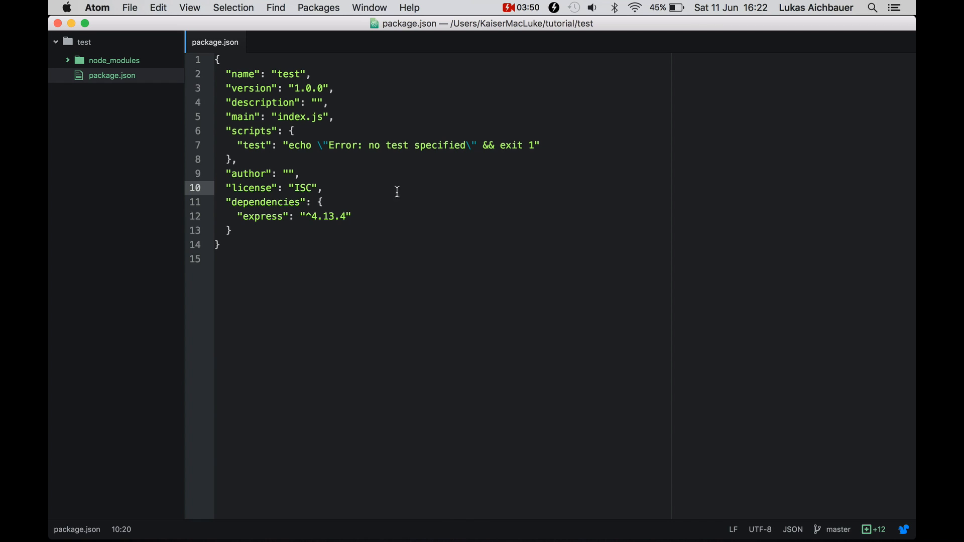
pyautogui.click(252, 202)
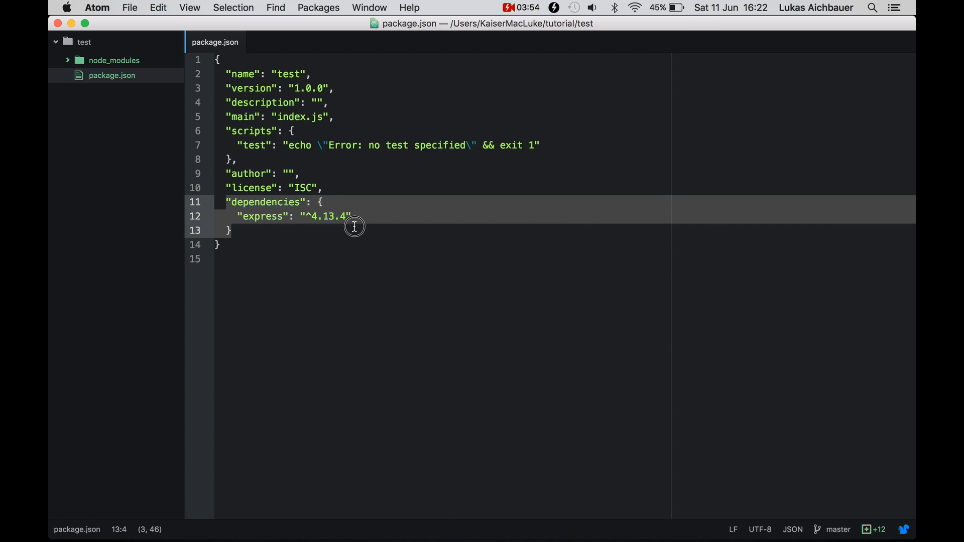
pyautogui.click(335, 217)
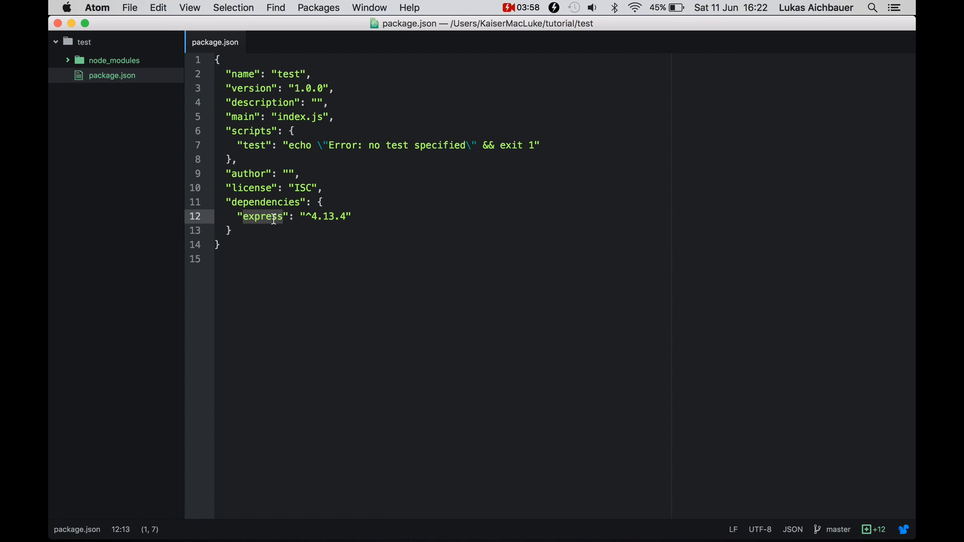
pyautogui.click(346, 217)
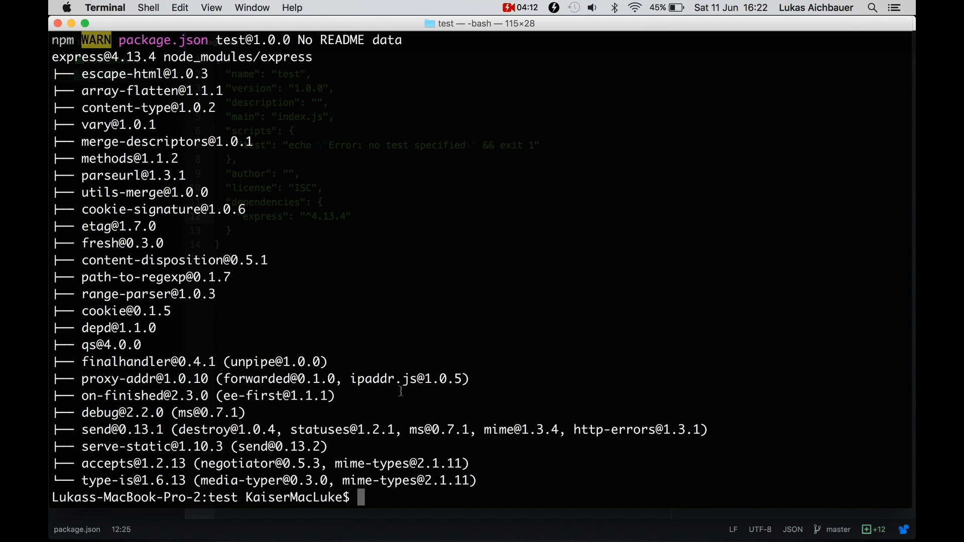
# - Run npm uninstall express, leaving express ^4.13.4 still listed in package.json
pyautogui.write('u')
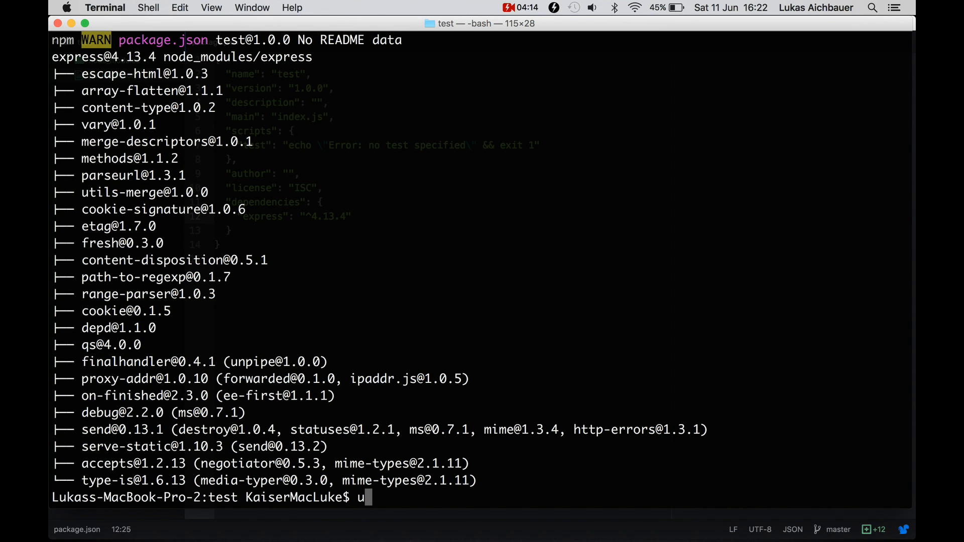
pyautogui.press('Backspace')
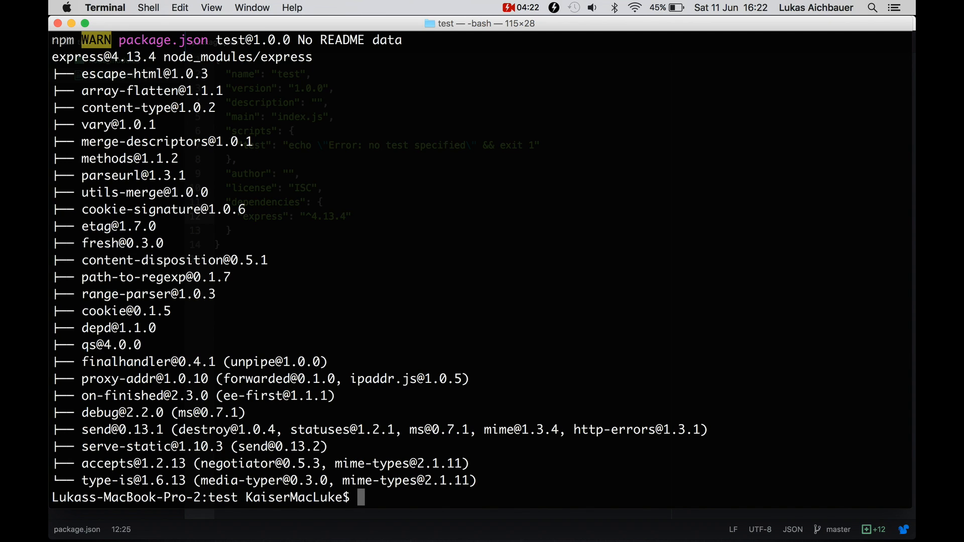
pyautogui.write('npm uni')
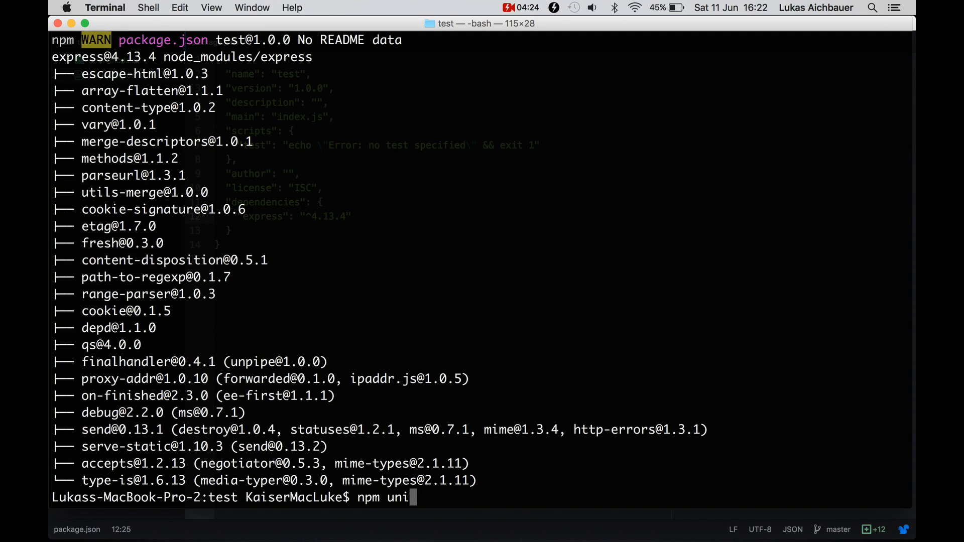
pyautogui.write('nstall exp')
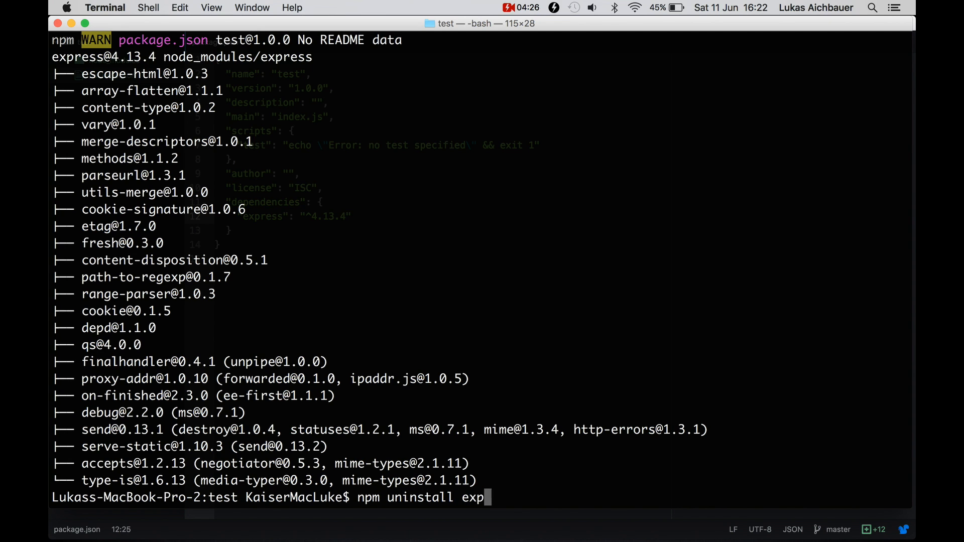
pyautogui.press('Return')
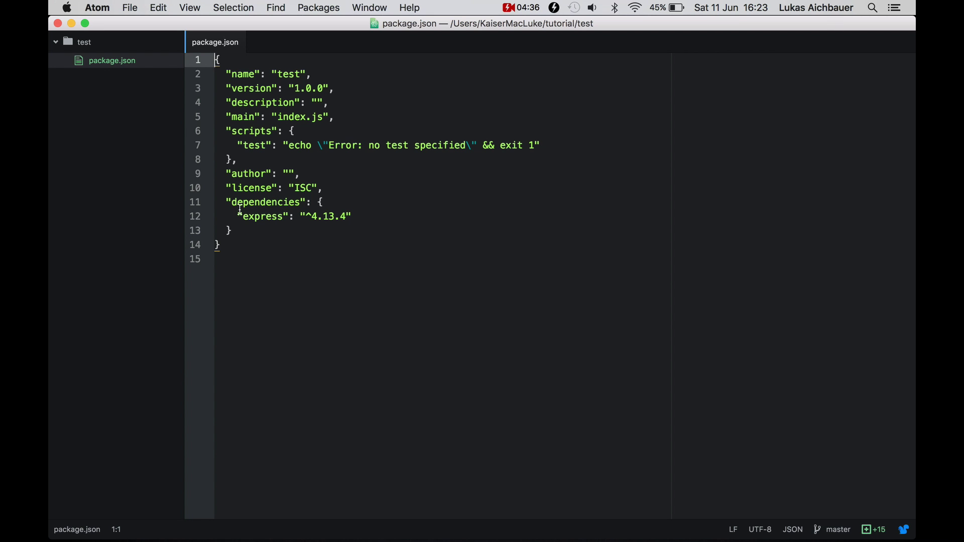
# - Return to Terminal and begin the next npm command
pyautogui.click(284, 278)
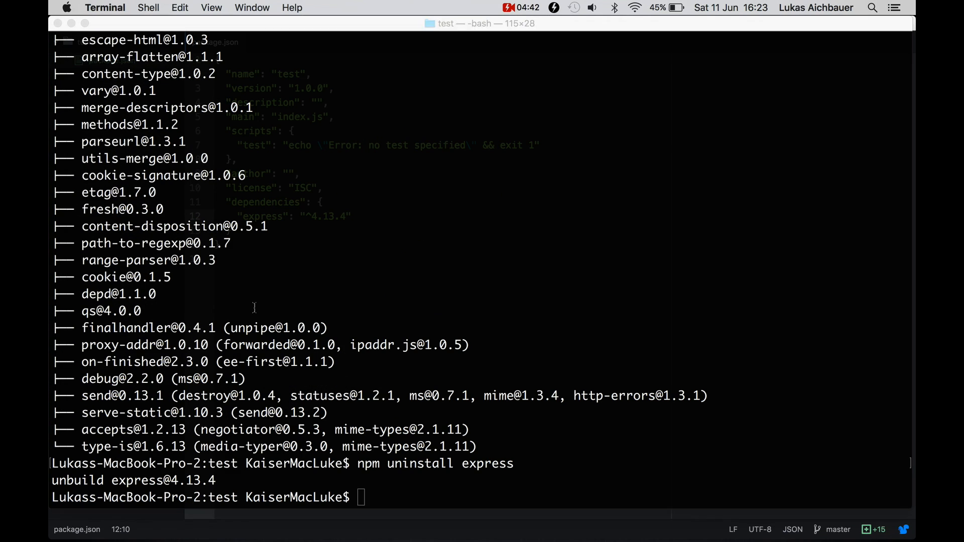
pyautogui.doubleClick(222, 497)
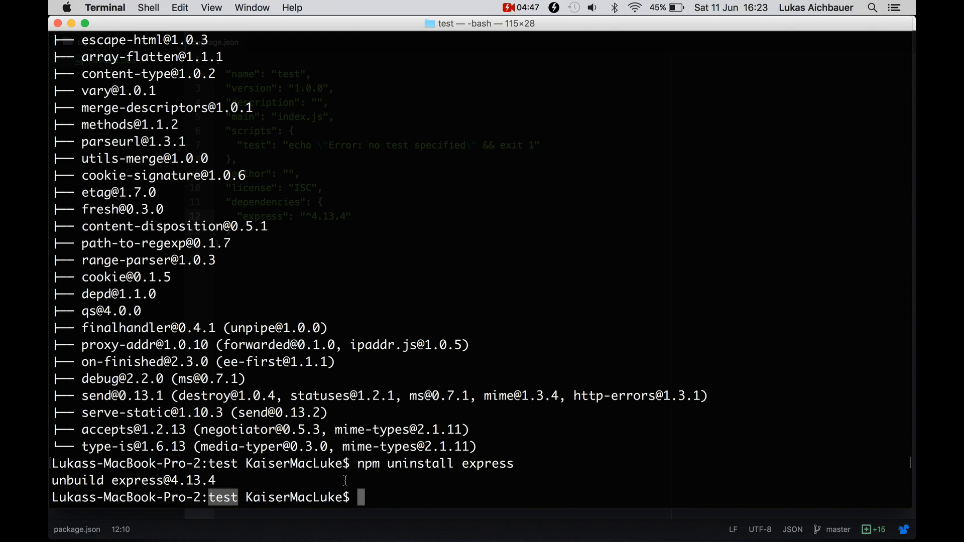
pyautogui.write('np')
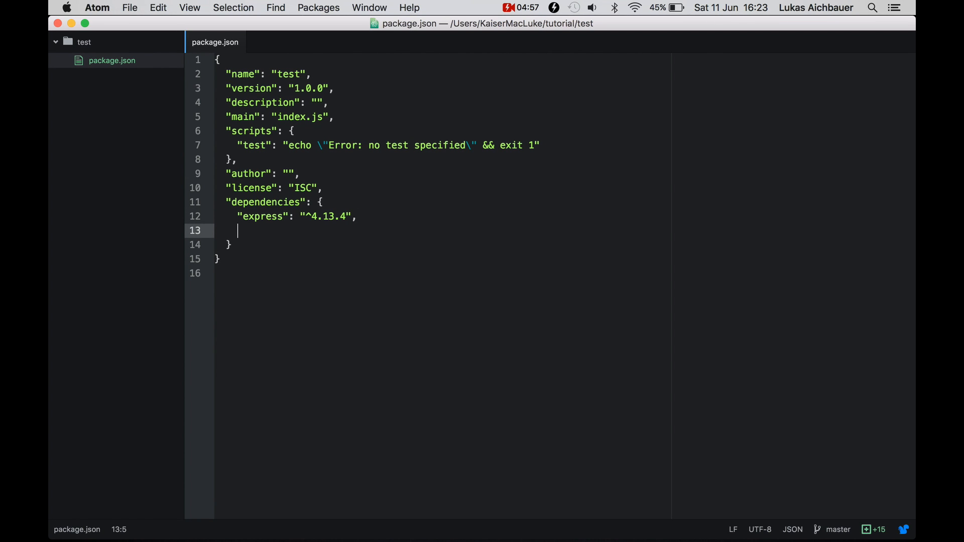
# - Add "bootstrap": "*" as a second dependency after express in package.json, fixing a doubled asterisk
pyautogui.write('""')
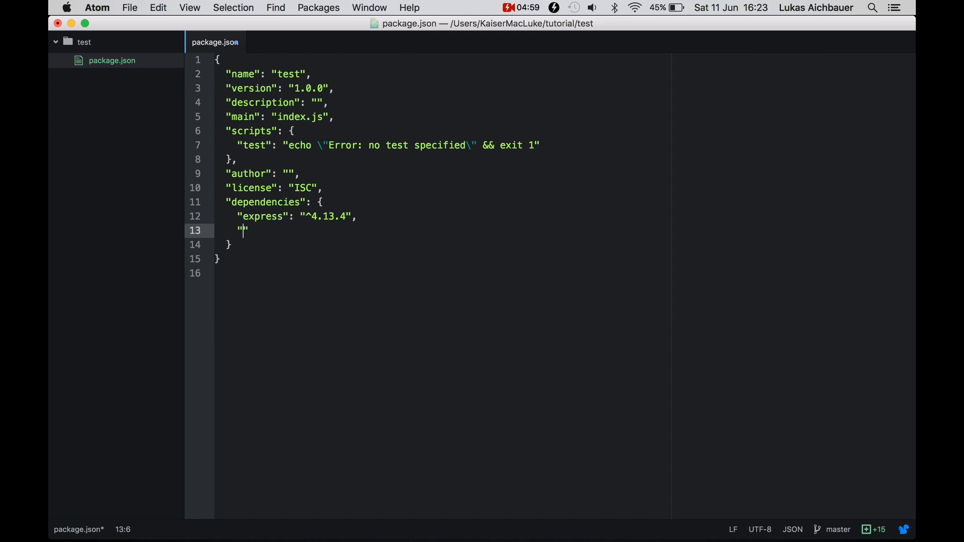
pyautogui.write('b')
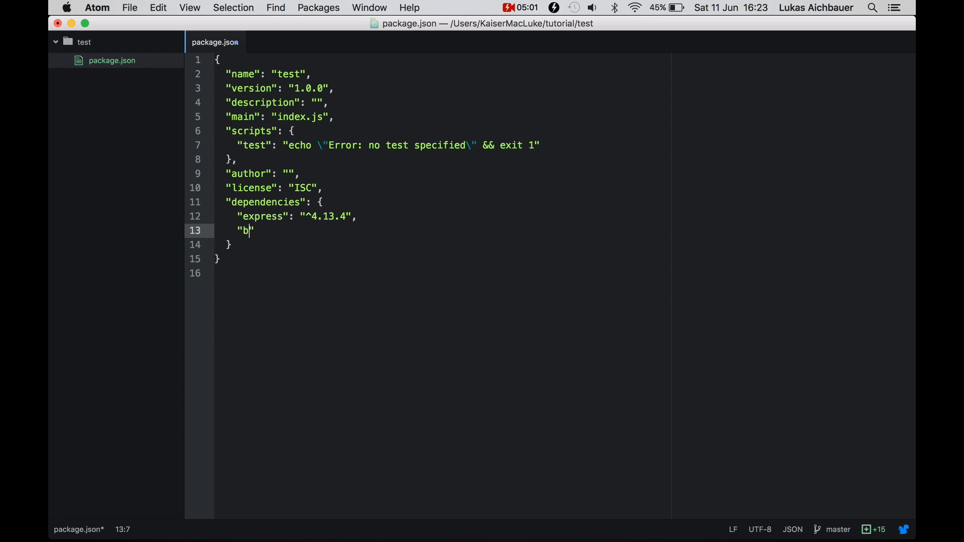
pyautogui.write('ootstra')
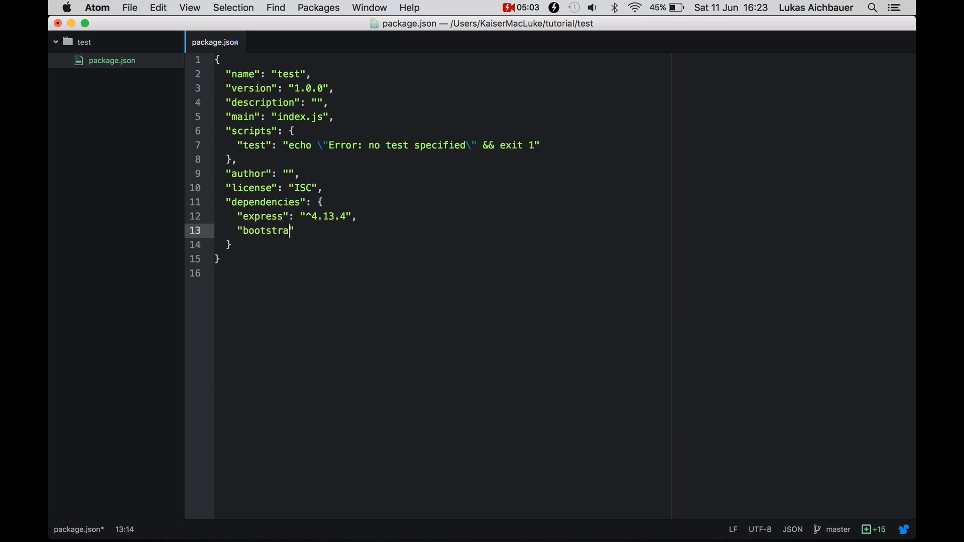
pyautogui.write('p": ""')
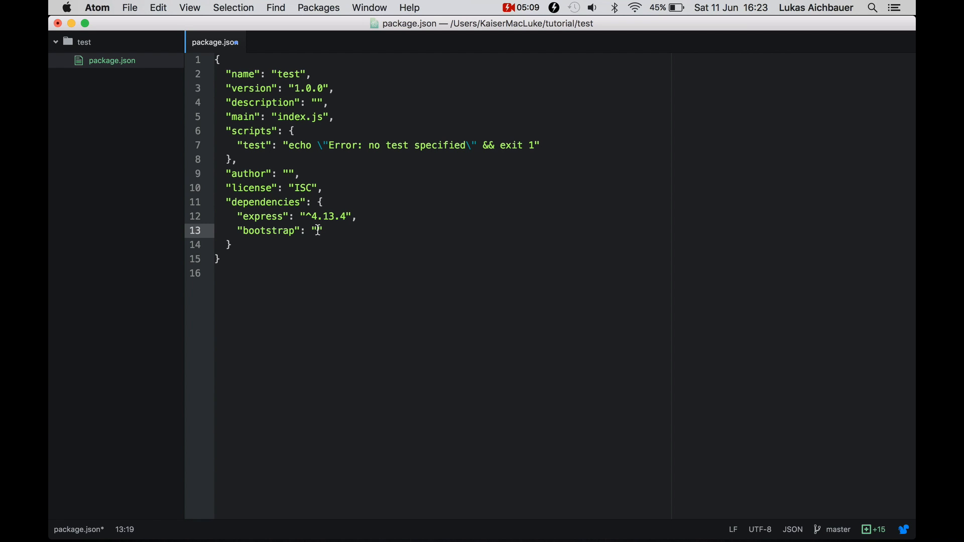
pyautogui.write('*')
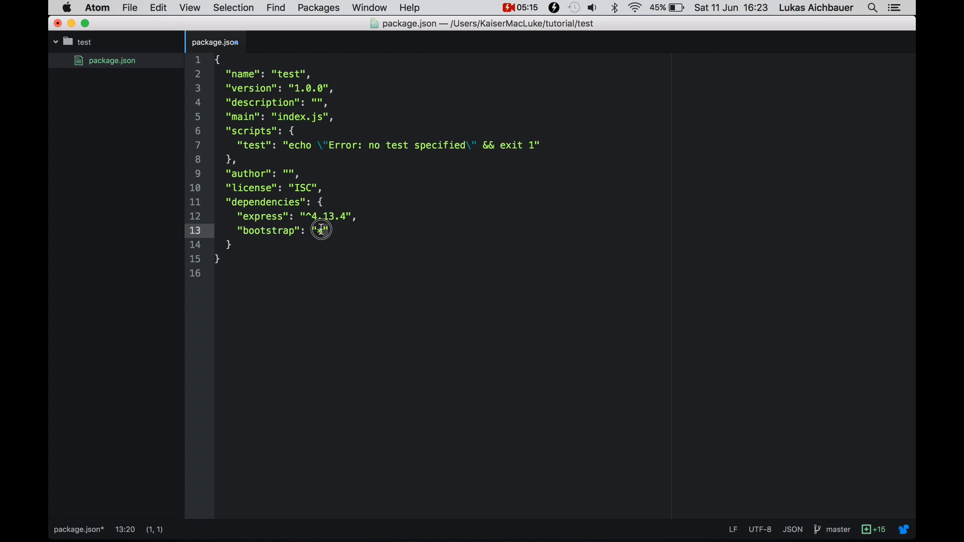
pyautogui.write('*')
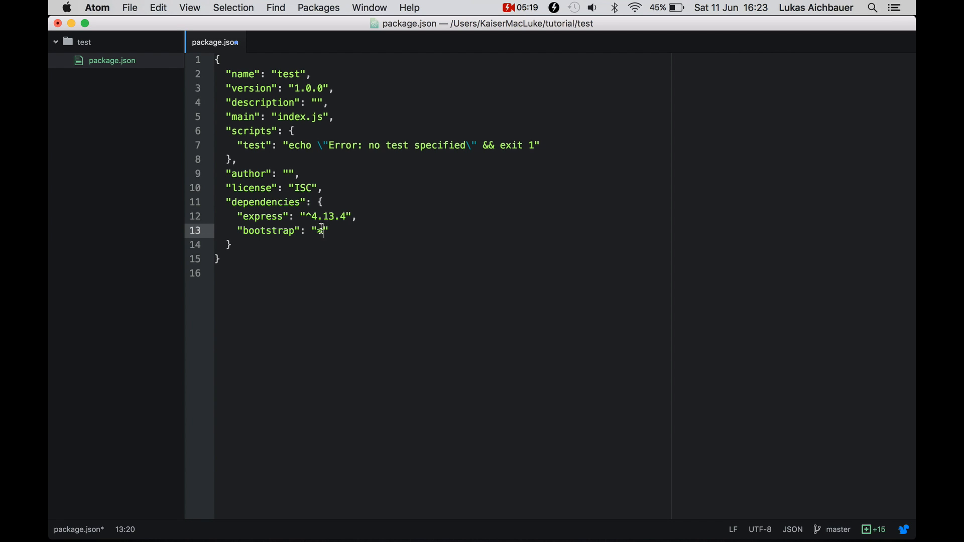
pyautogui.click(346, 217)
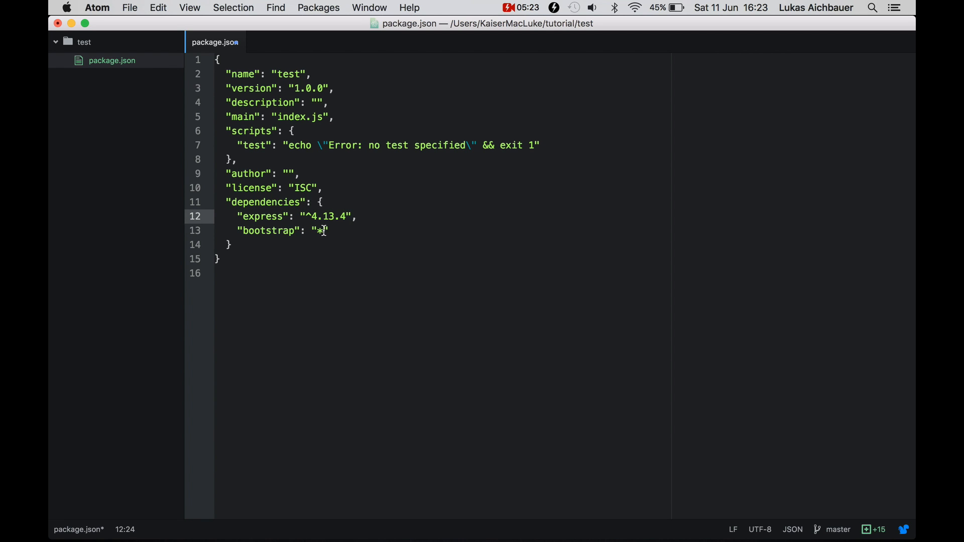
pyautogui.press('Backspace')
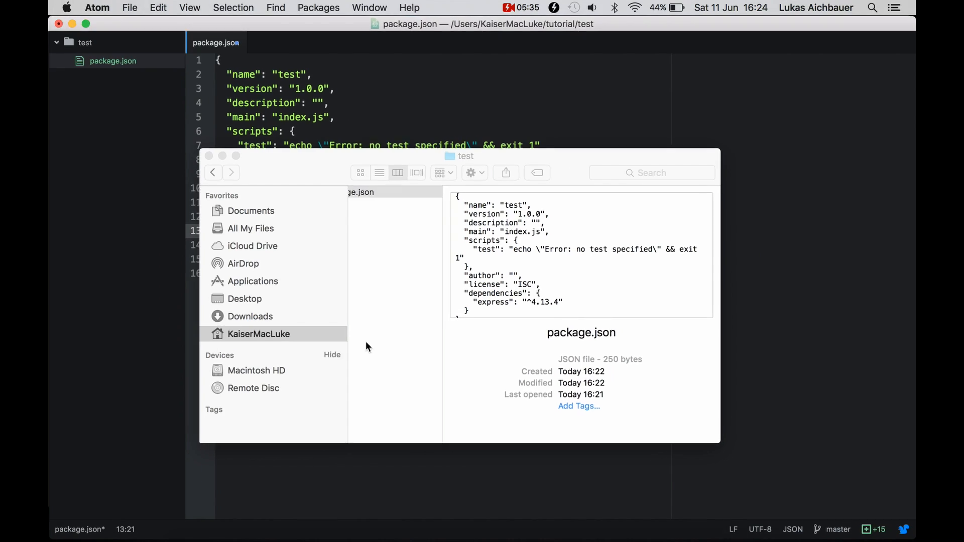
# - Run npm install in Terminal to install the project's listed dependencies
pyautogui.click(408, 191)
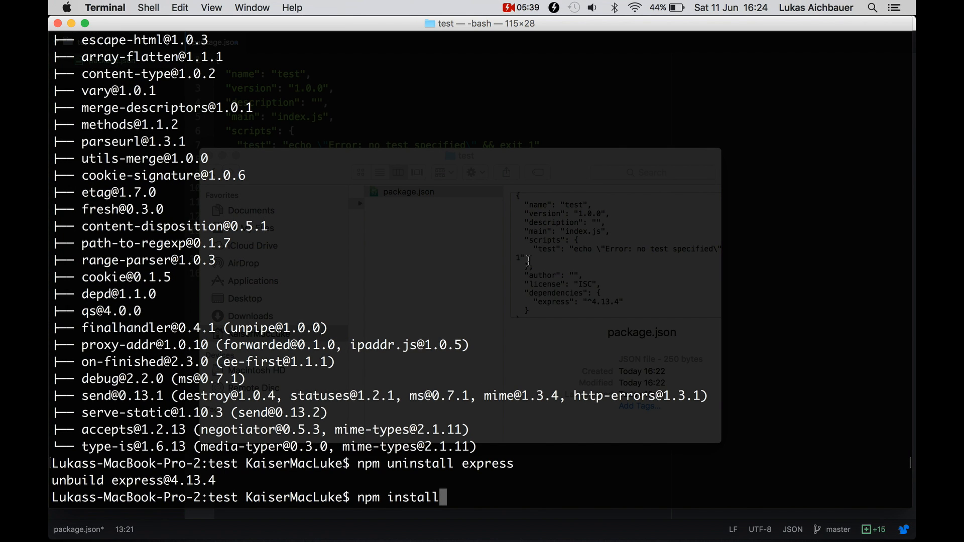
pyautogui.press('Return')
pyautogui.write('np')
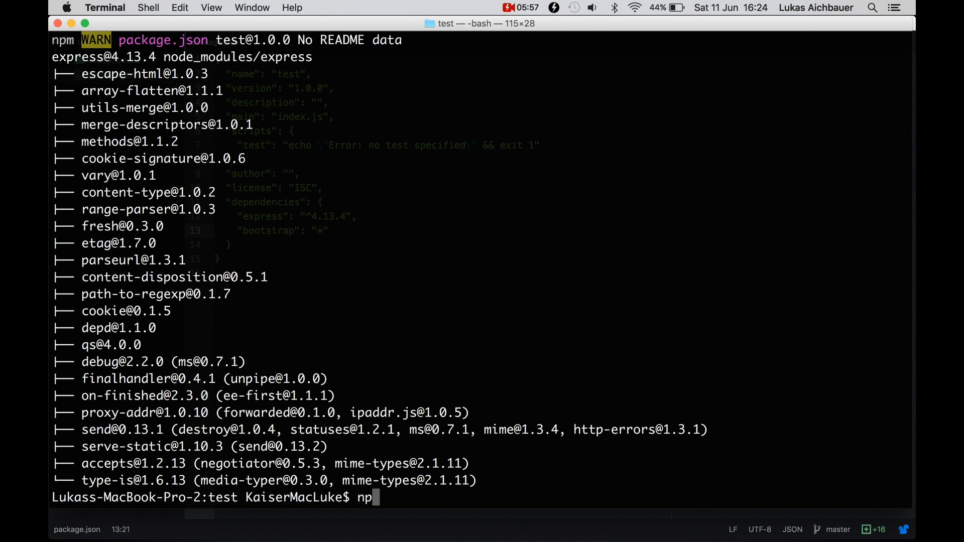
# - Correct the half-typed command and run the install again so node_modules reappears
pyautogui.press('Backspace')
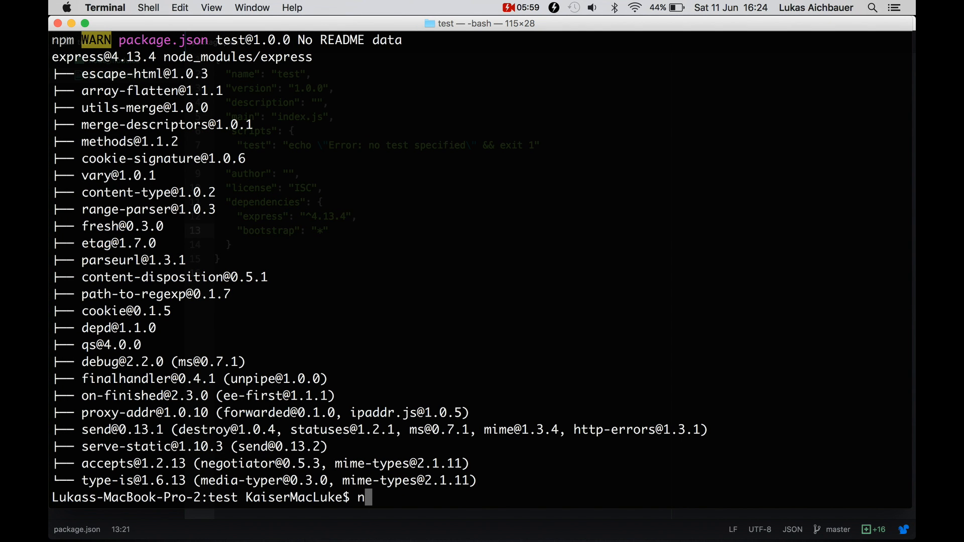
pyautogui.write('pm uninstall express')
pyautogui.write('npm')
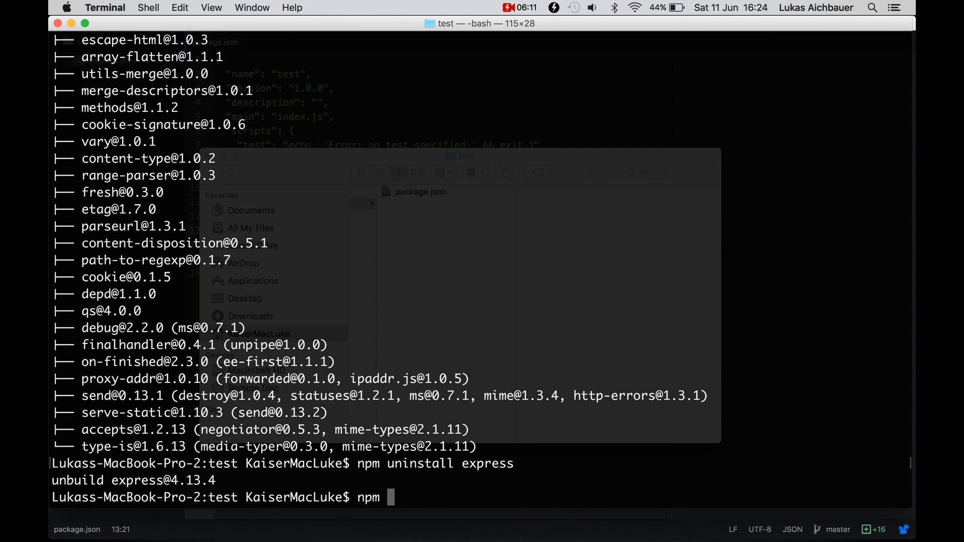
pyautogui.press('Return')
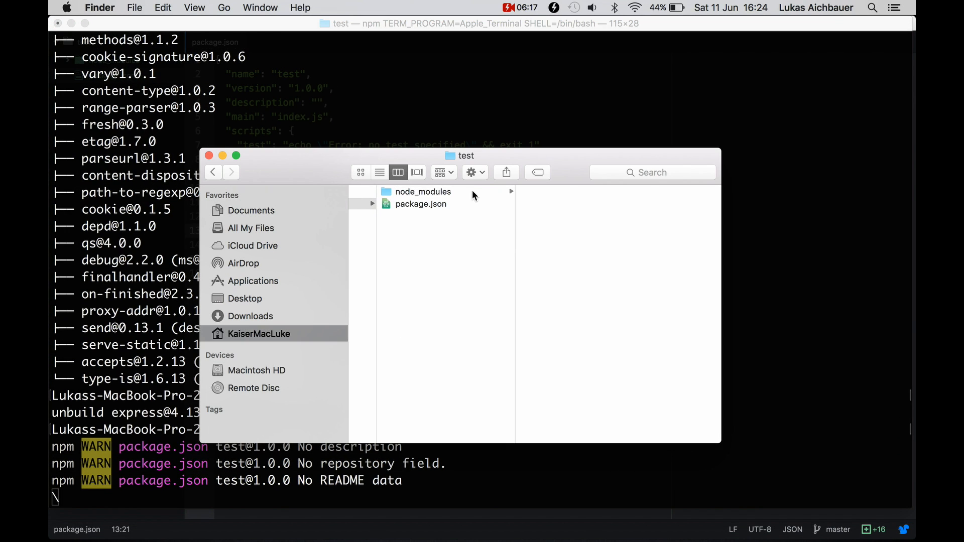
# - Browse into node_modules and view the installed bootstrap package in Finder
pyautogui.click(423, 191)
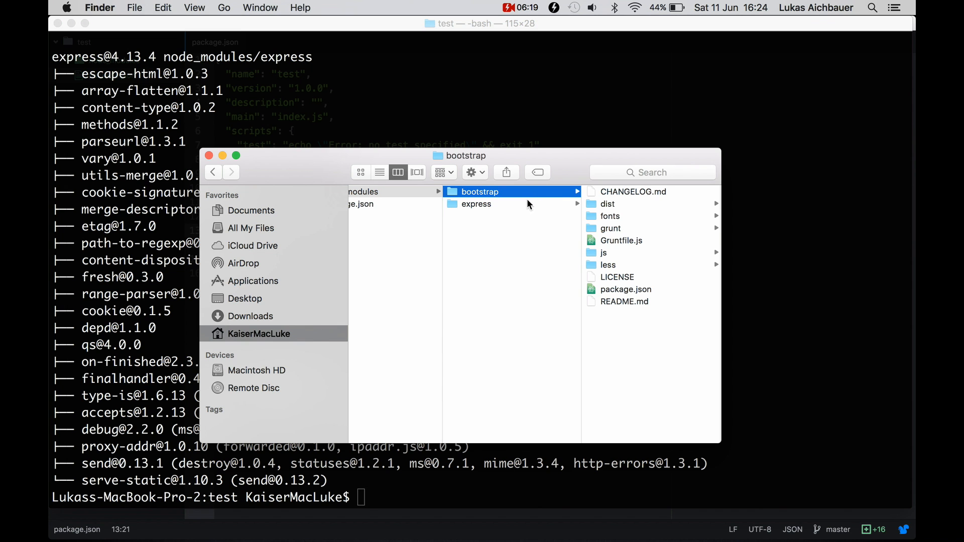
pyautogui.click(476, 204)
pyautogui.write('n')
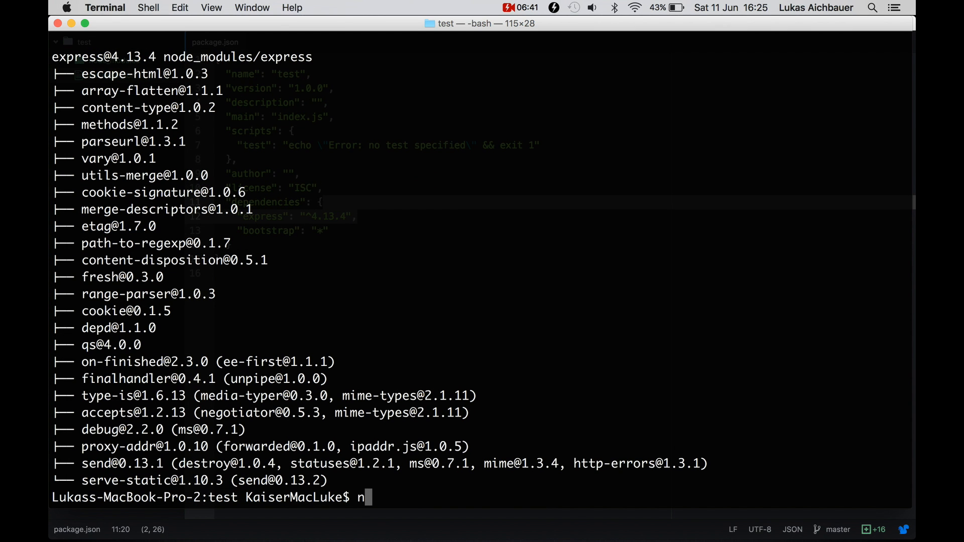
# - Run npm uninstall bootstrap -s and confirm package.json lists only express ^4.13.4
pyautogui.write('pm uninst')
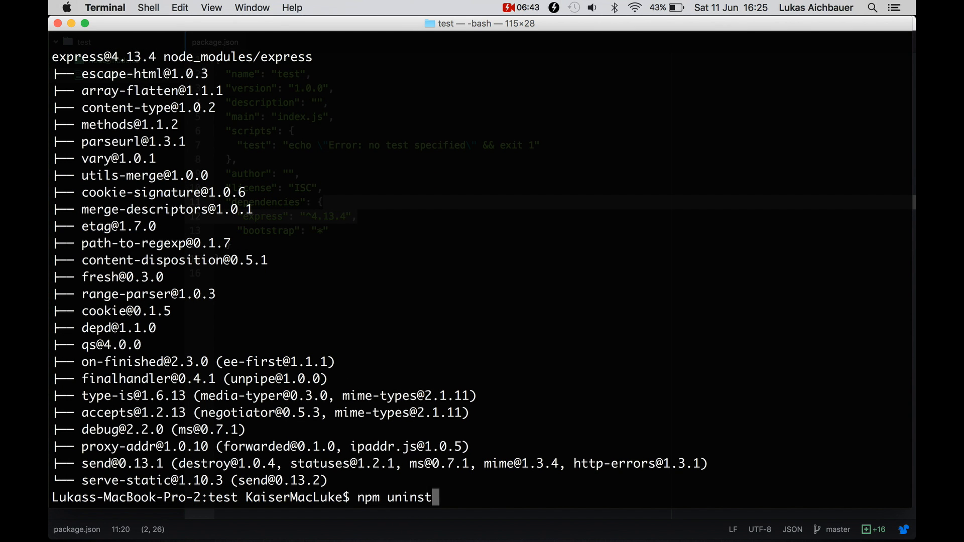
pyautogui.write('all b')
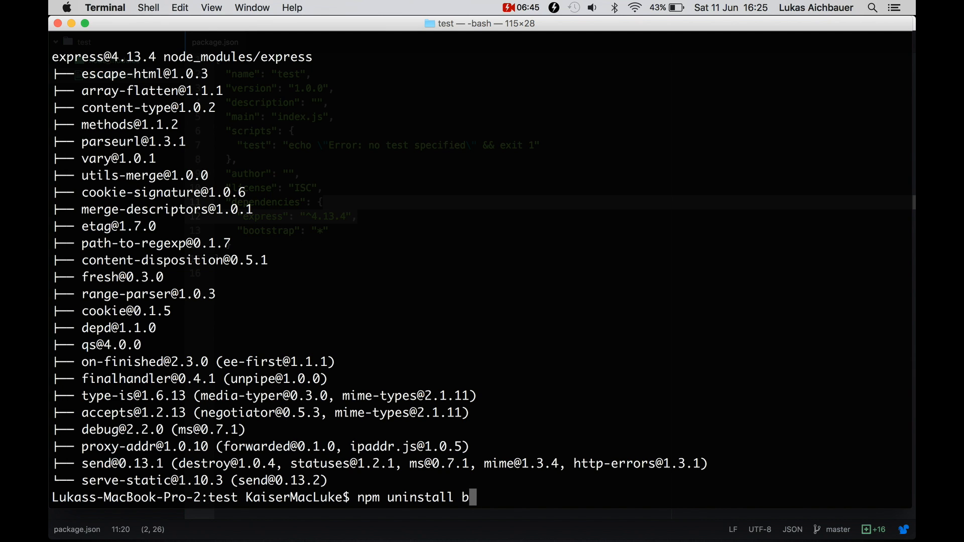
pyautogui.write('ootstrap')
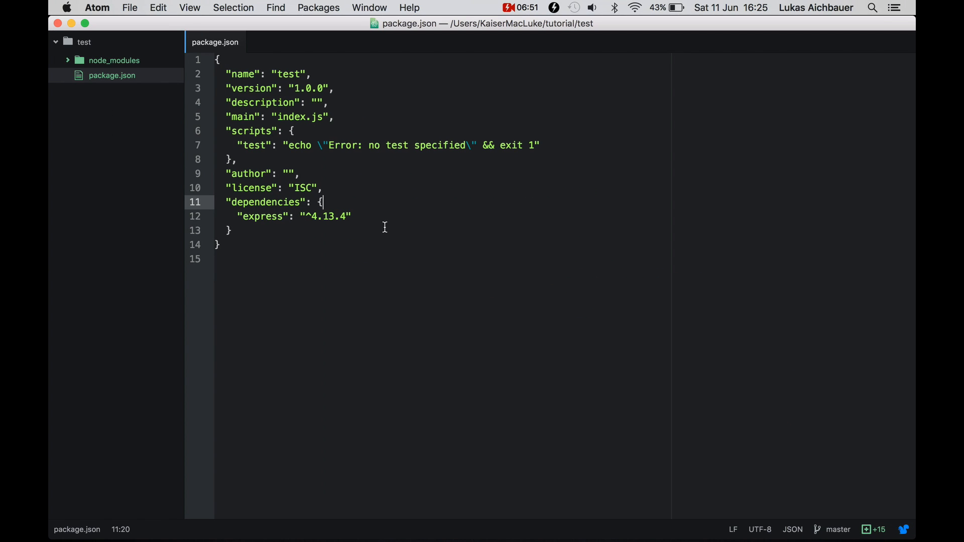
pyautogui.click(318, 188)
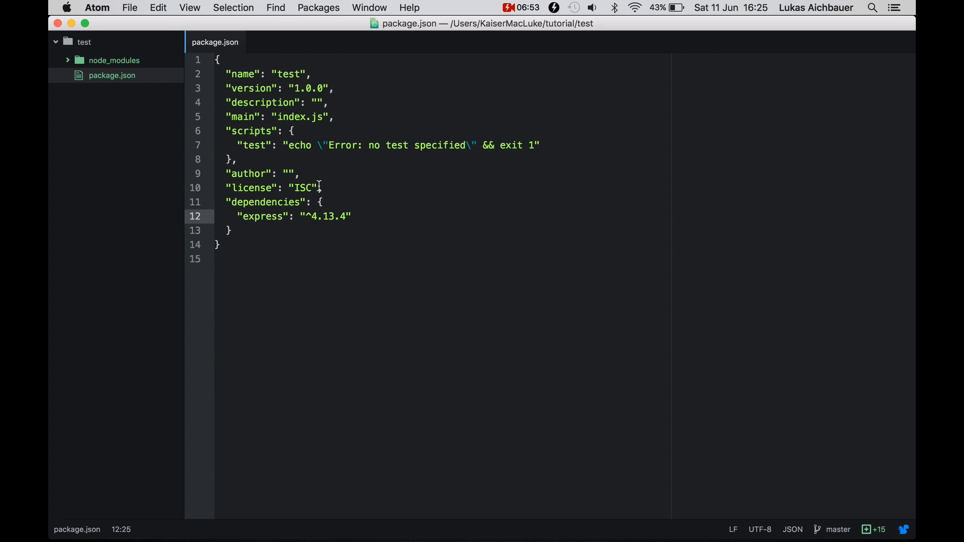